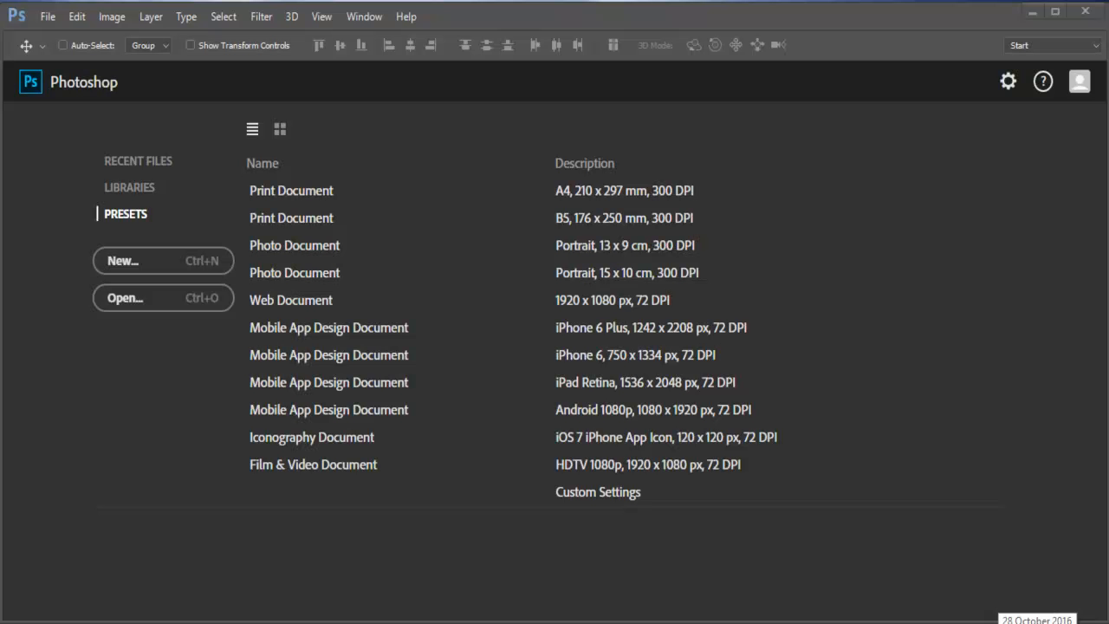
mouse_move(752, 544)
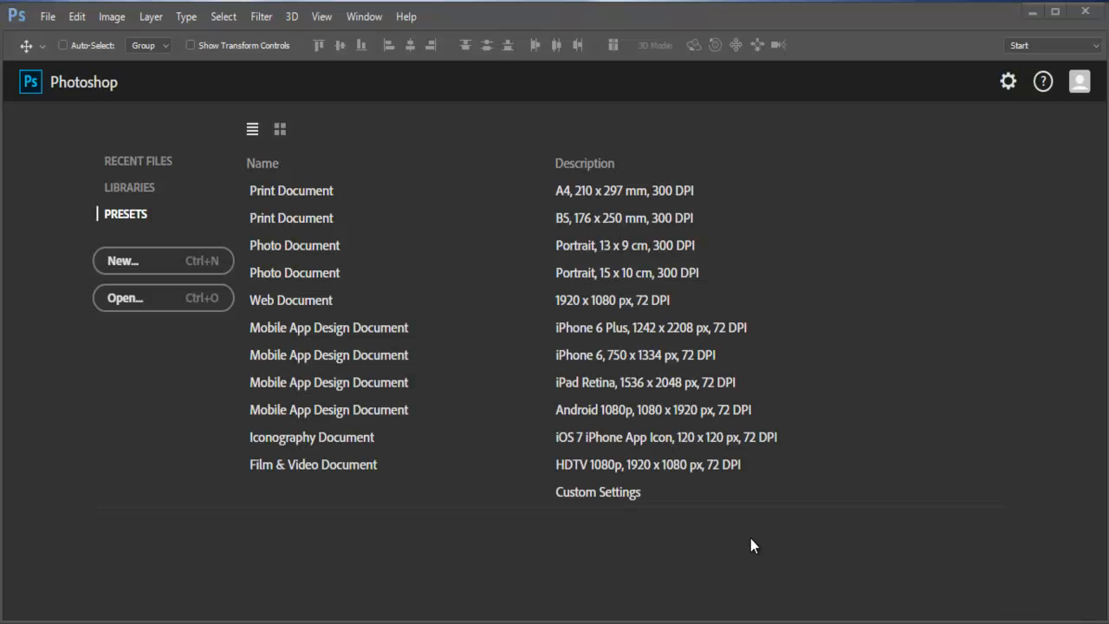
mouse_move(596, 492)
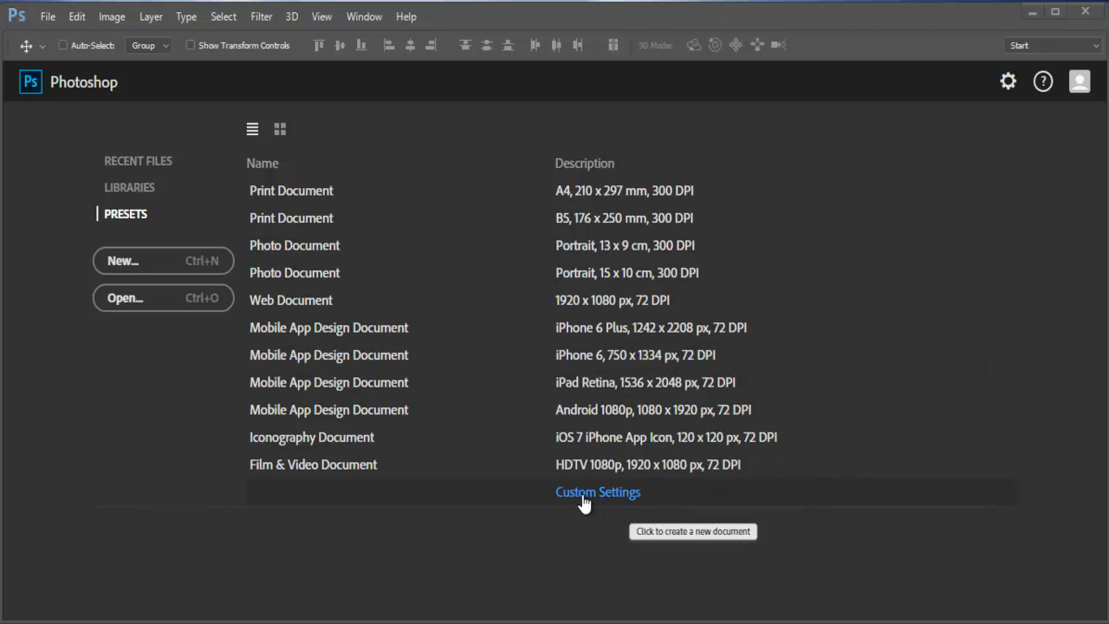
Create a new white 1800 × 600 px document at 72 ppi from Custom Settings.
click(596, 492)
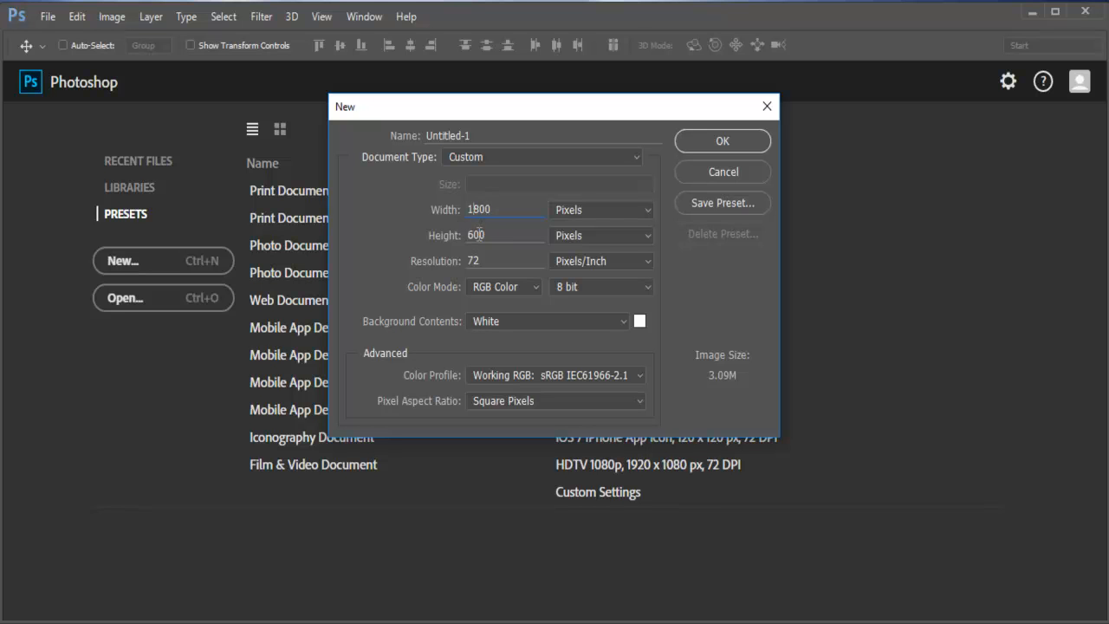
click(721, 140)
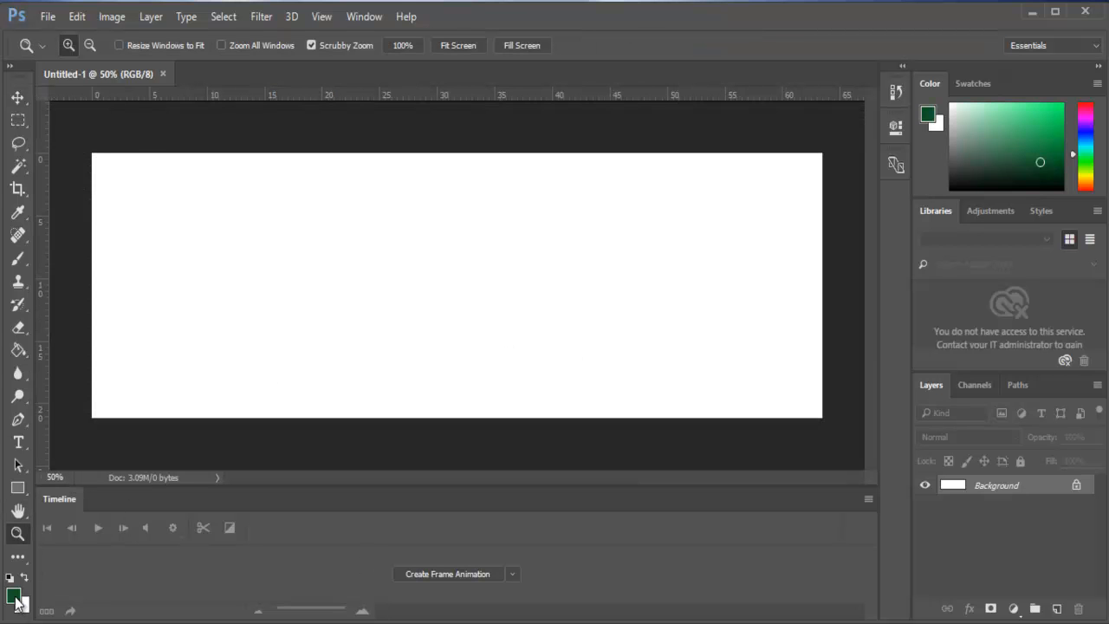
Fill the canvas with dark green using the Paint Bucket.
click(17, 350)
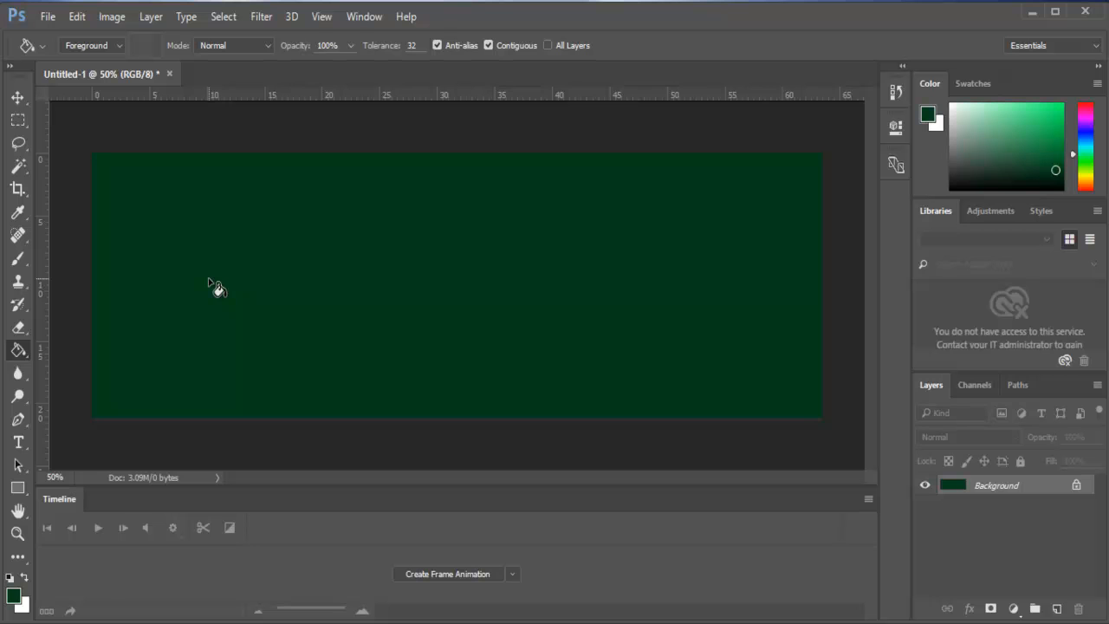
mouse_move(85, 368)
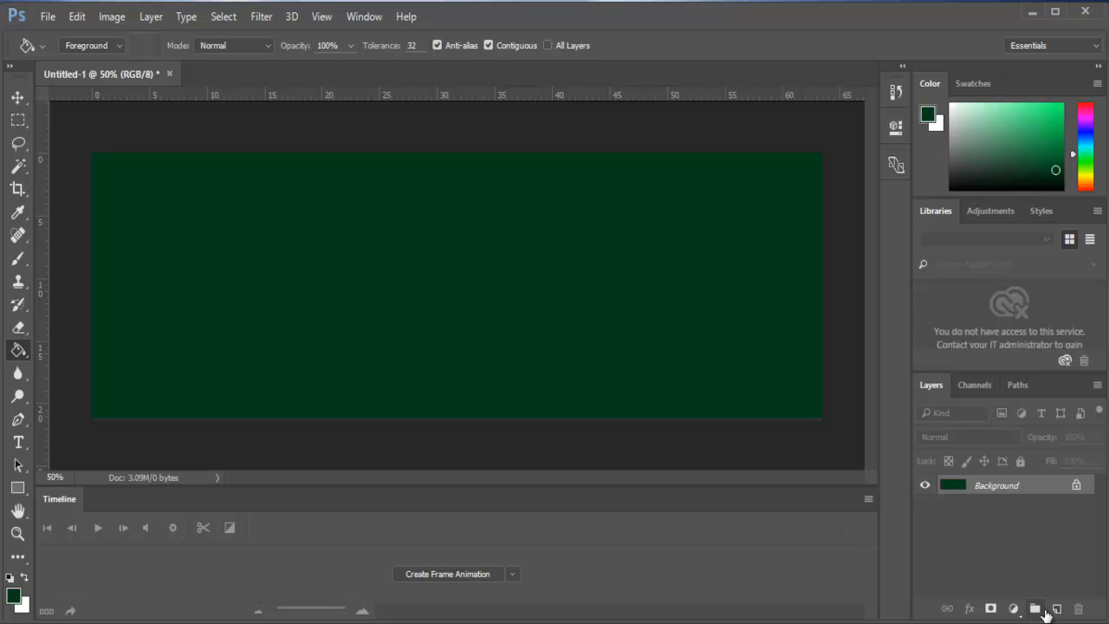
Add an empty layer, choose a lighter green, and drag vertical guides from the ruler.
click(1036, 608)
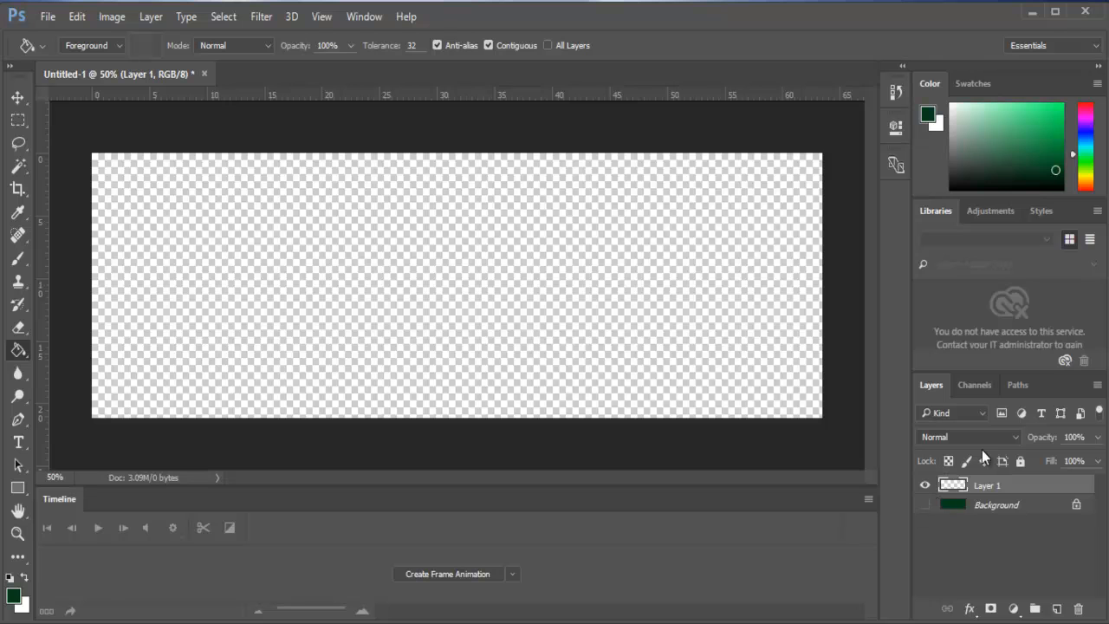
click(1022, 140)
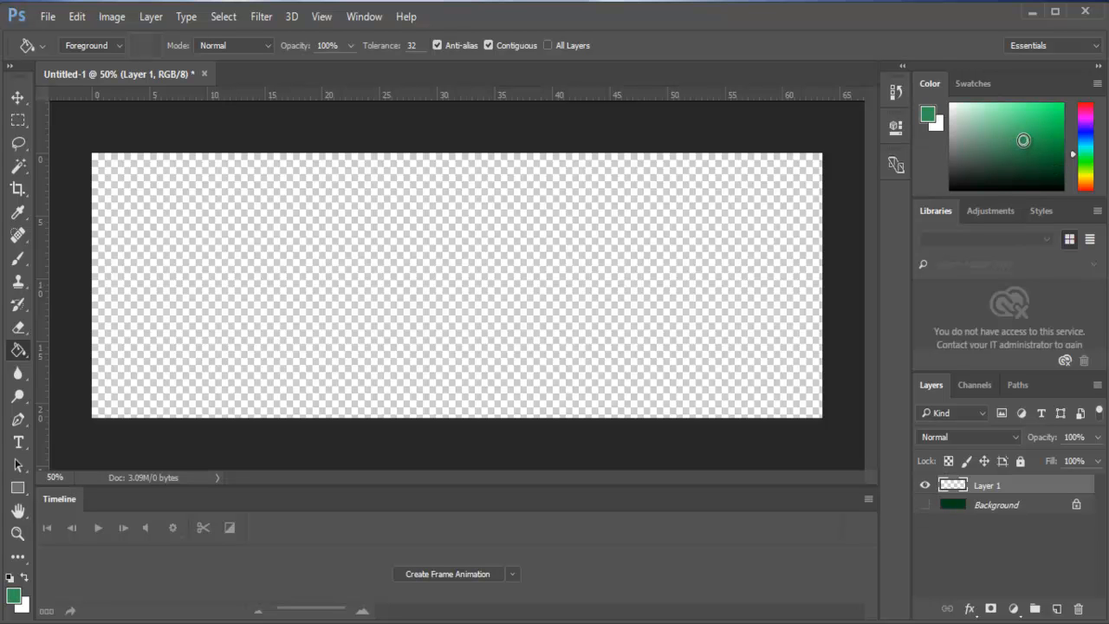
click(1046, 161)
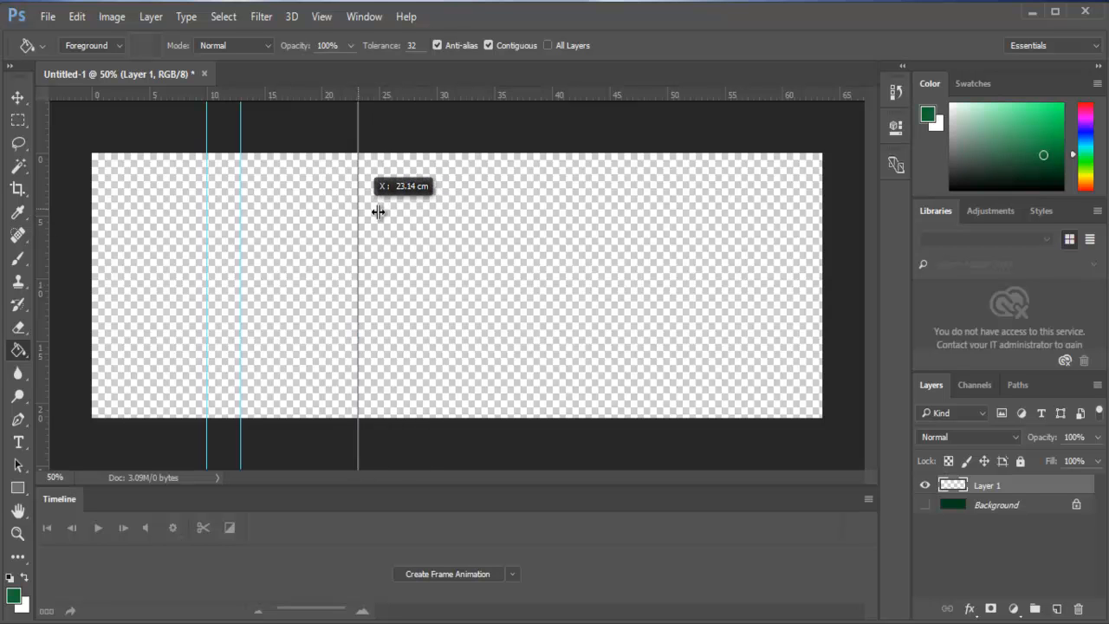
drag(357, 212, 419, 169)
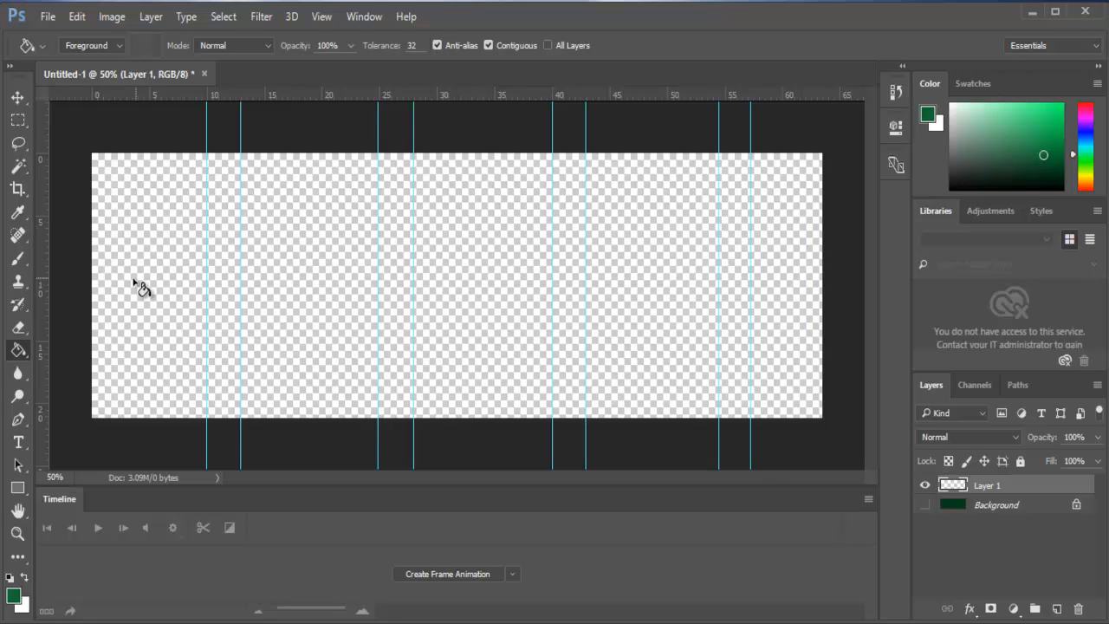
mouse_move(69, 347)
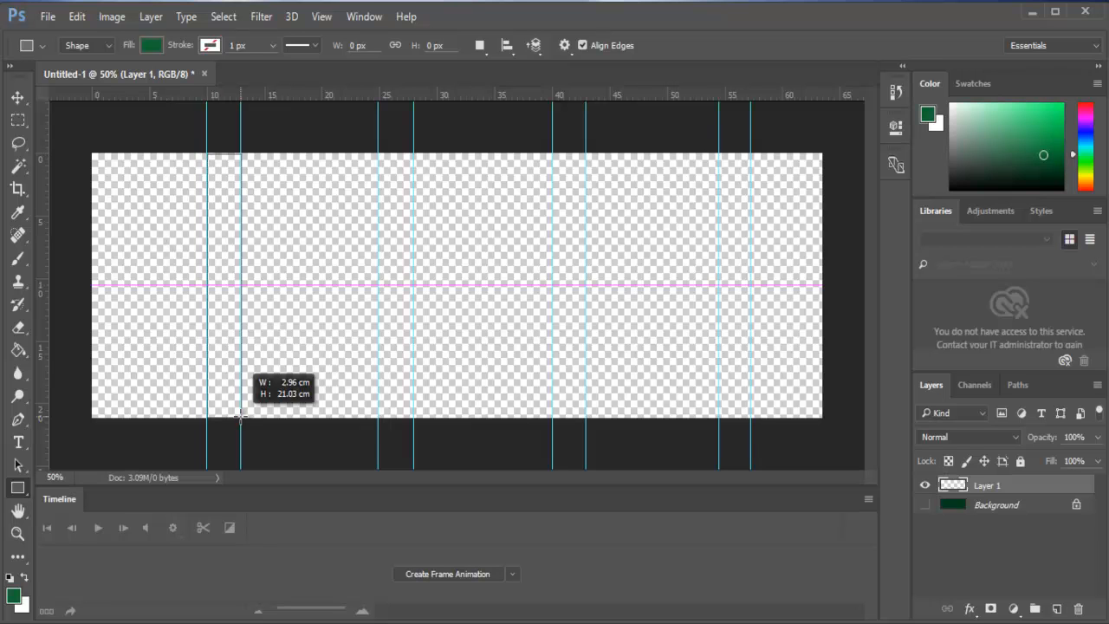
Draw lighter green rectangle stripes between the guide pairs and show the dark green background again.
drag(207, 154, 241, 417)
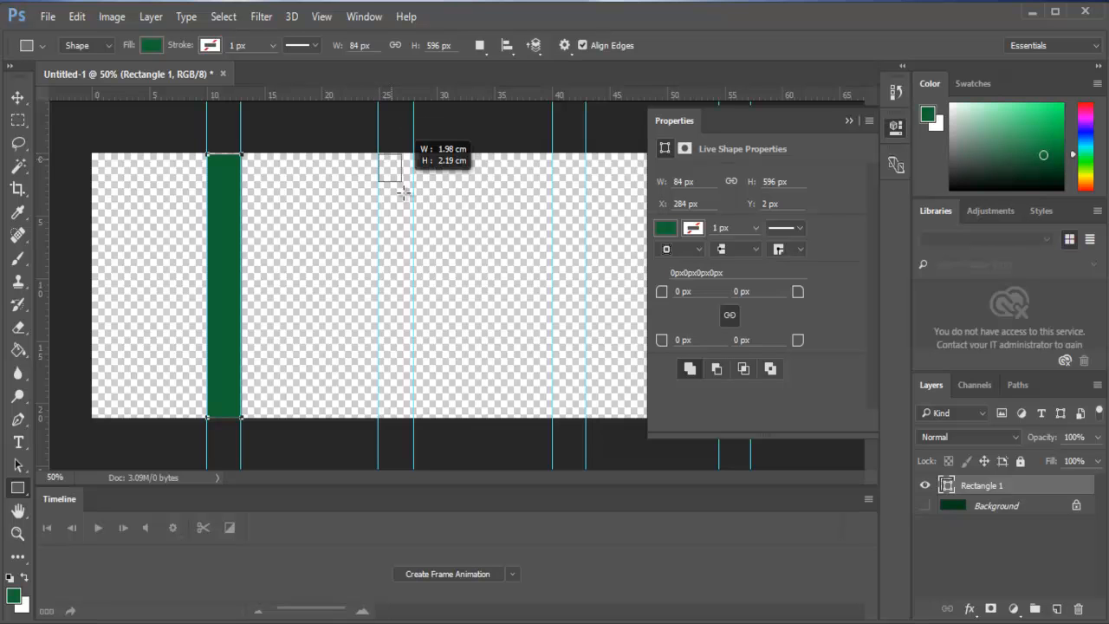
drag(378, 156, 414, 421)
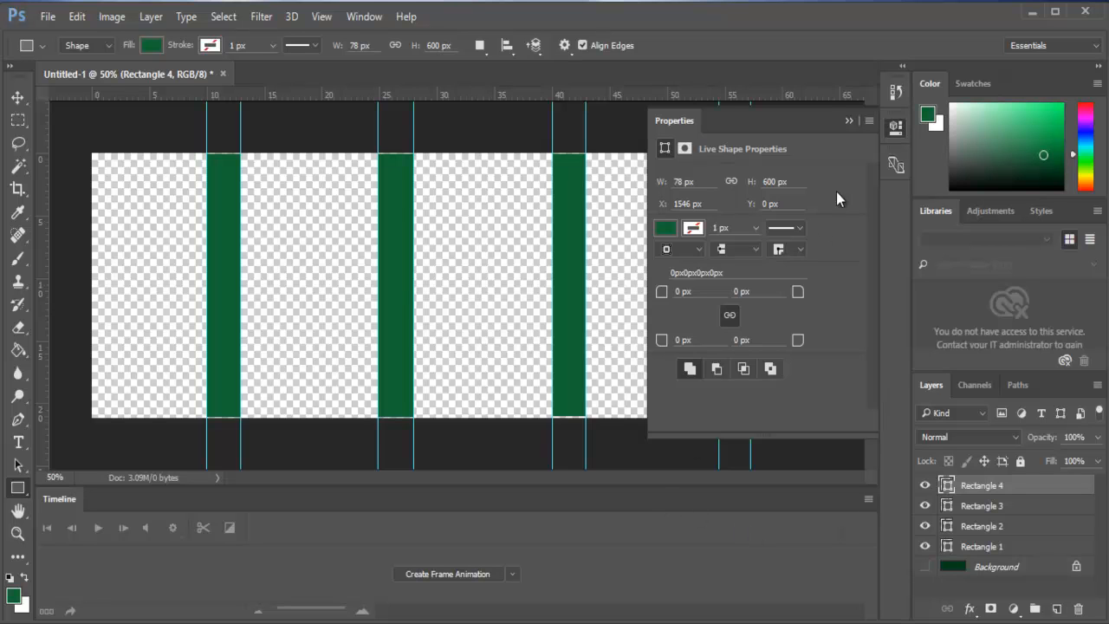
click(849, 121)
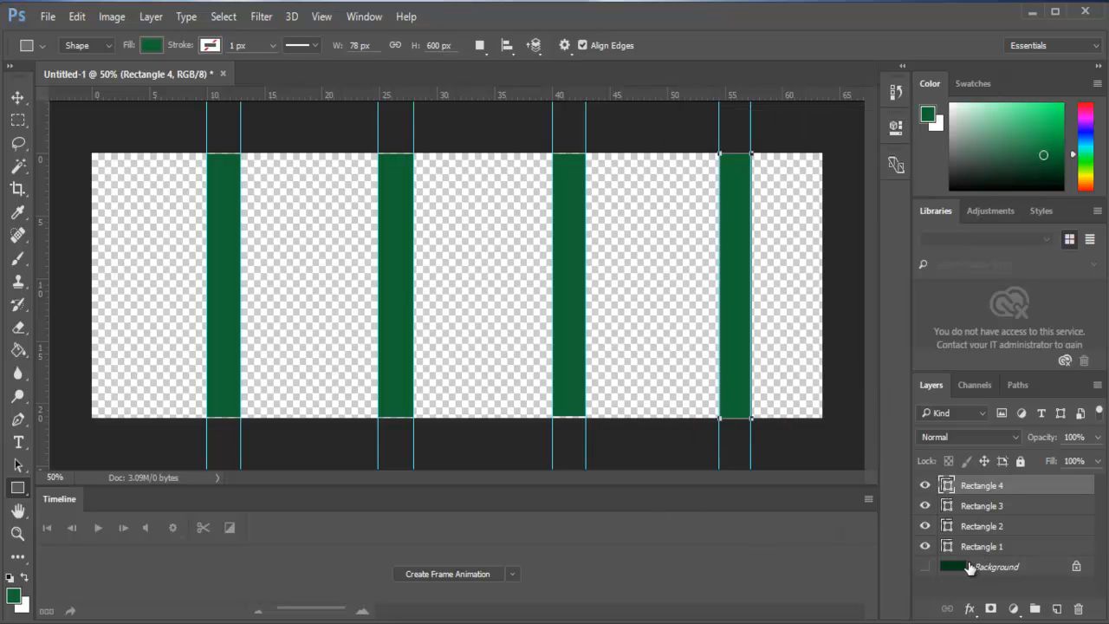
click(925, 565)
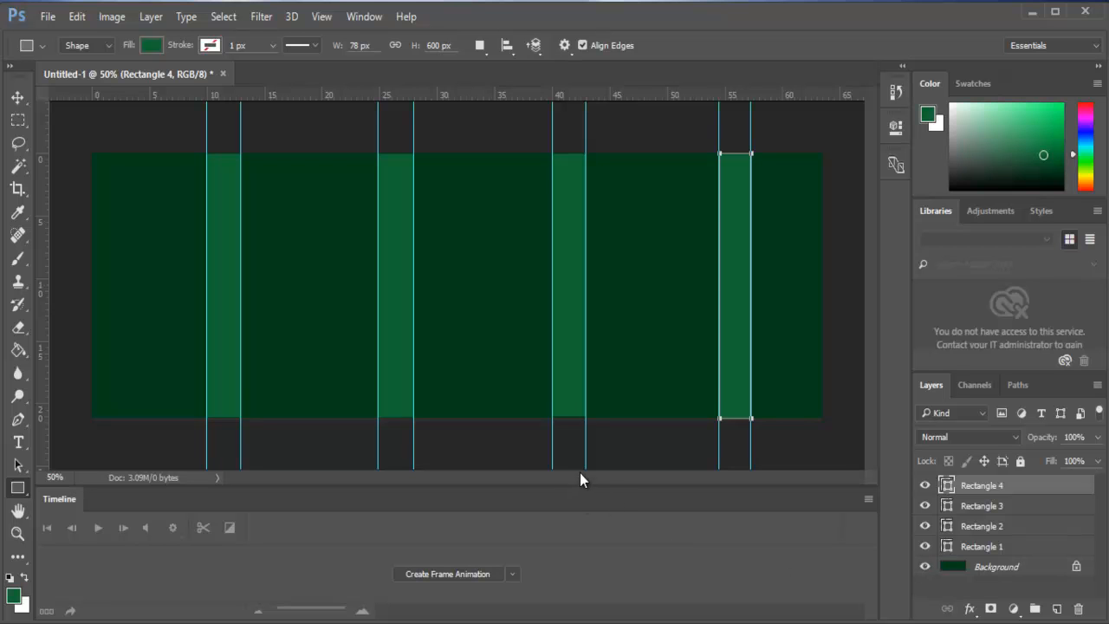
mouse_move(437, 459)
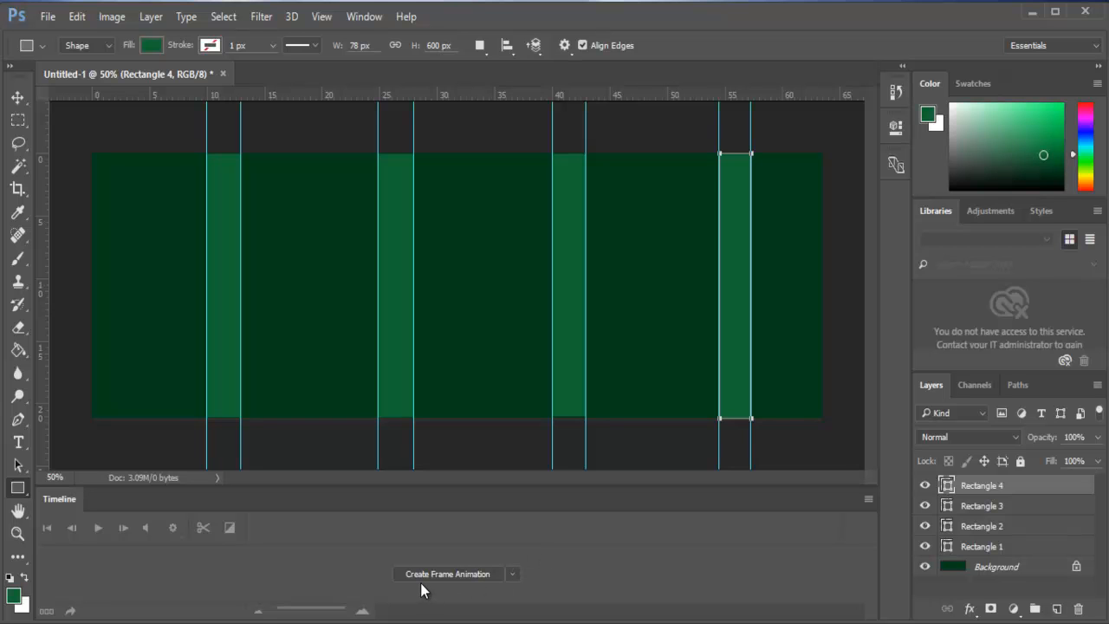
mouse_move(424, 582)
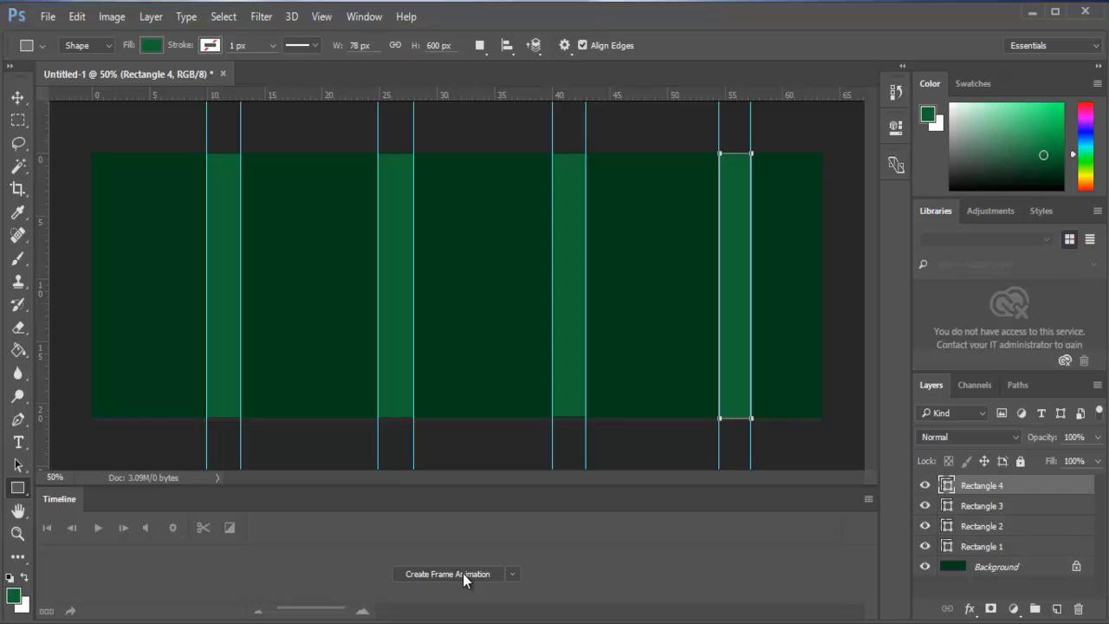
Create a frame animation in the Timeline and place the football image on the canvas.
click(447, 573)
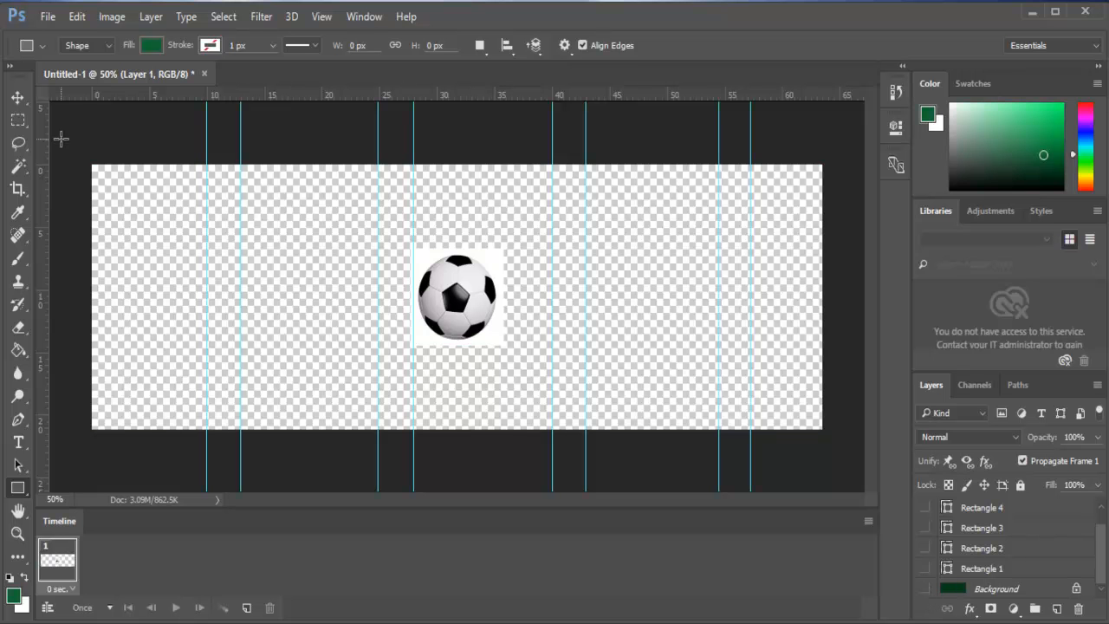
click(17, 167)
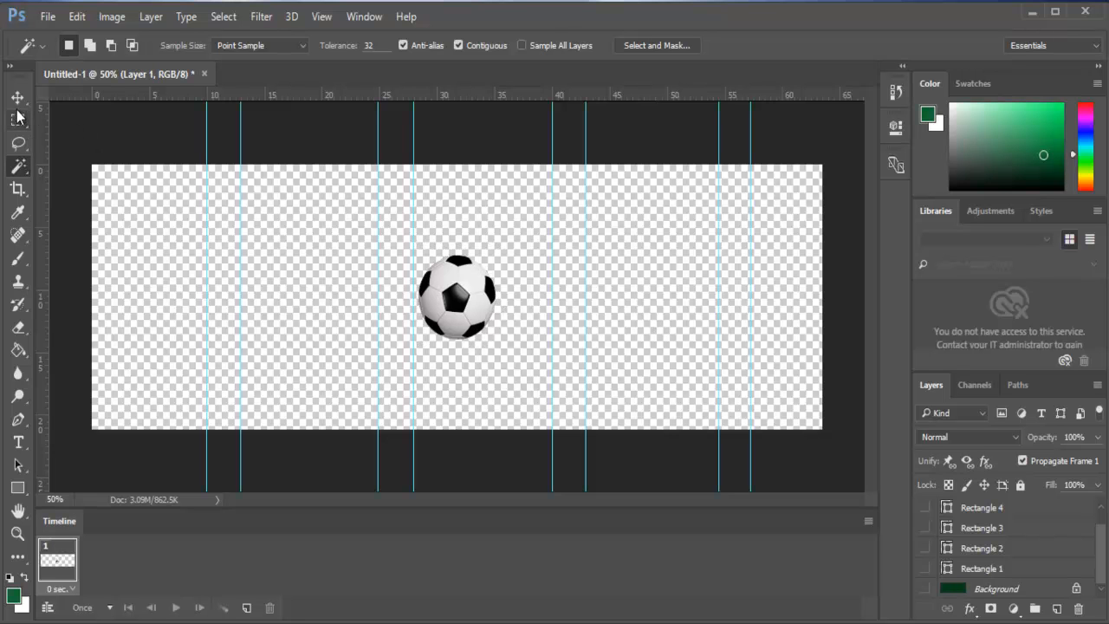
Move the football to the top-left corner and shrink it to about 40% with Free Transform.
click(17, 98)
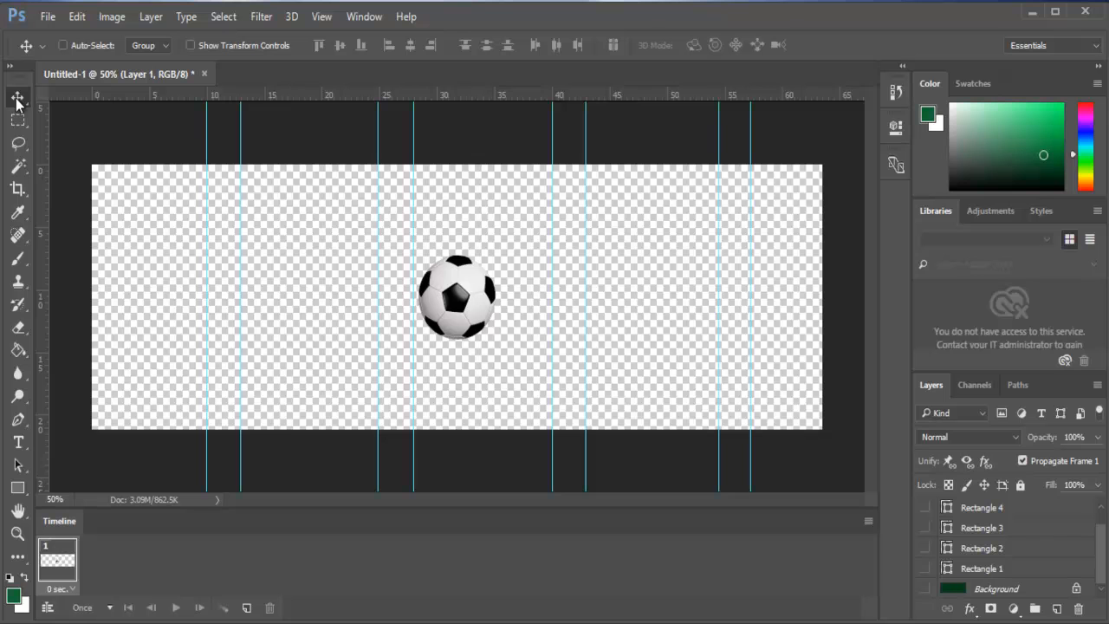
drag(458, 298, 375, 310)
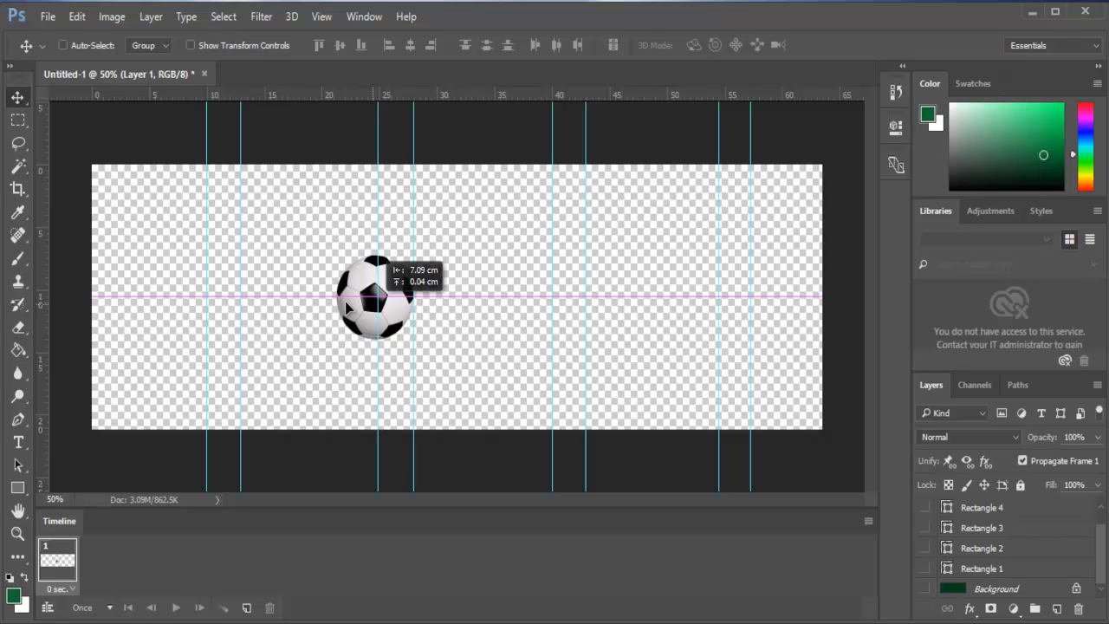
drag(373, 308, 142, 215)
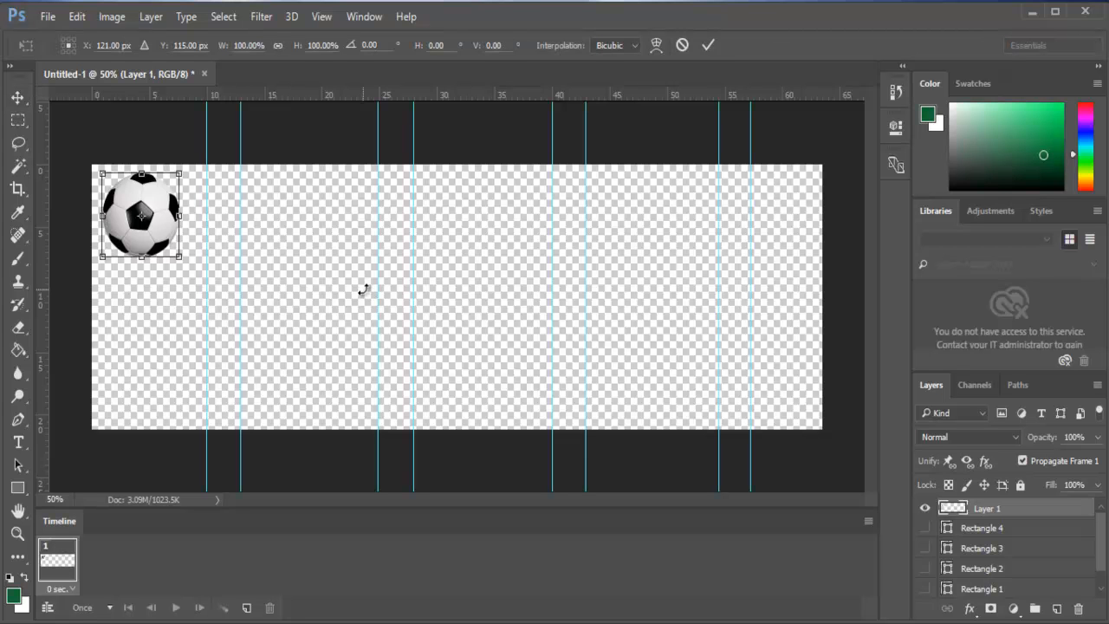
mouse_move(279, 304)
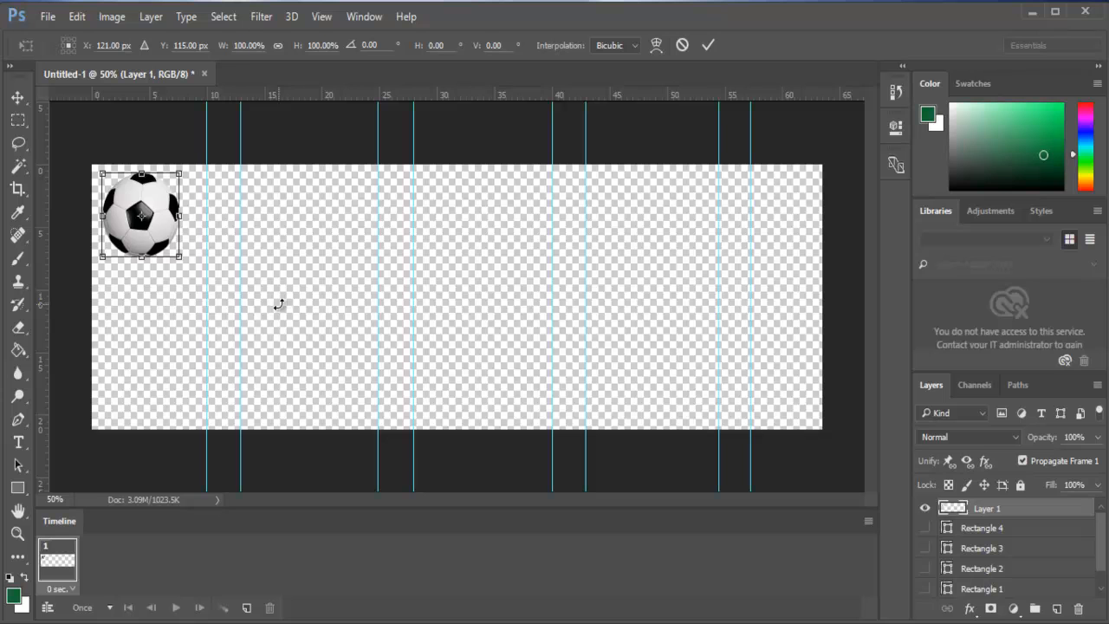
mouse_move(284, 314)
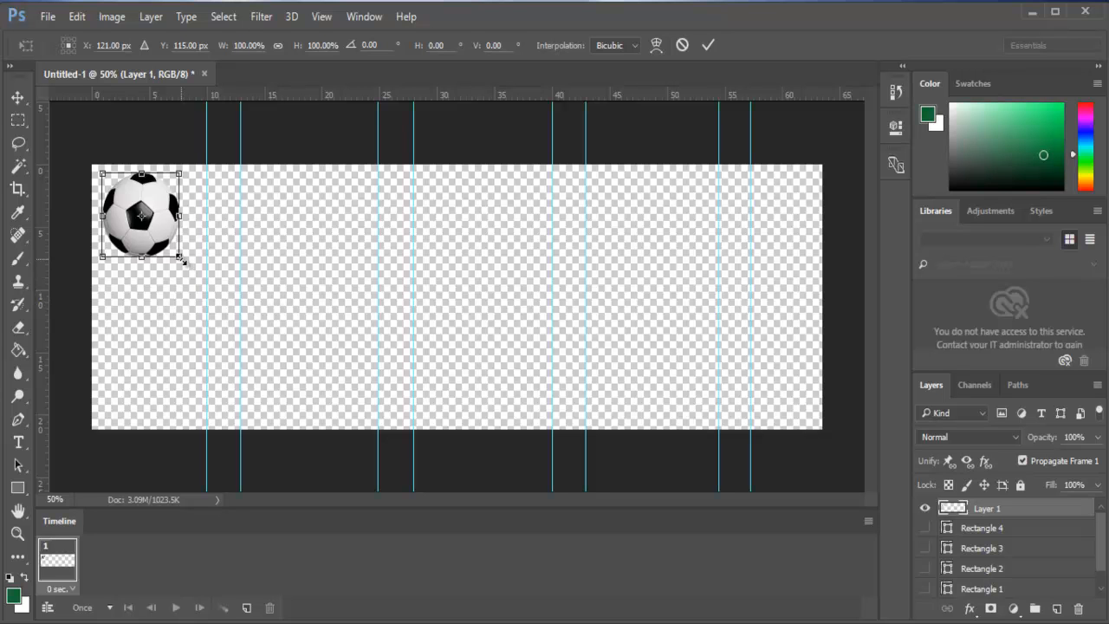
drag(180, 262, 156, 228)
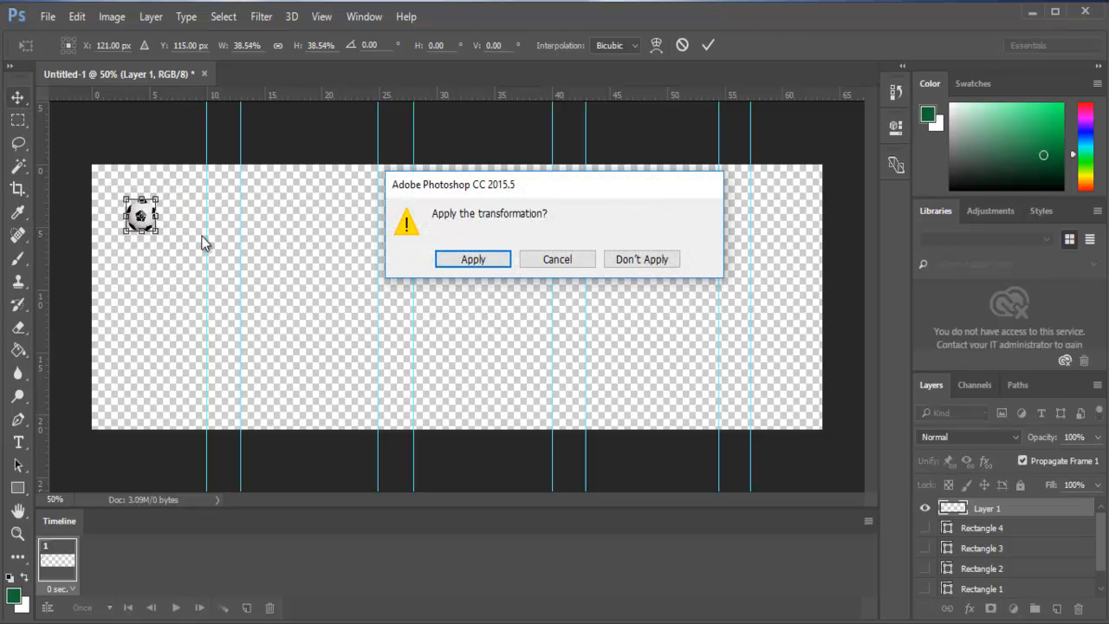
click(472, 258)
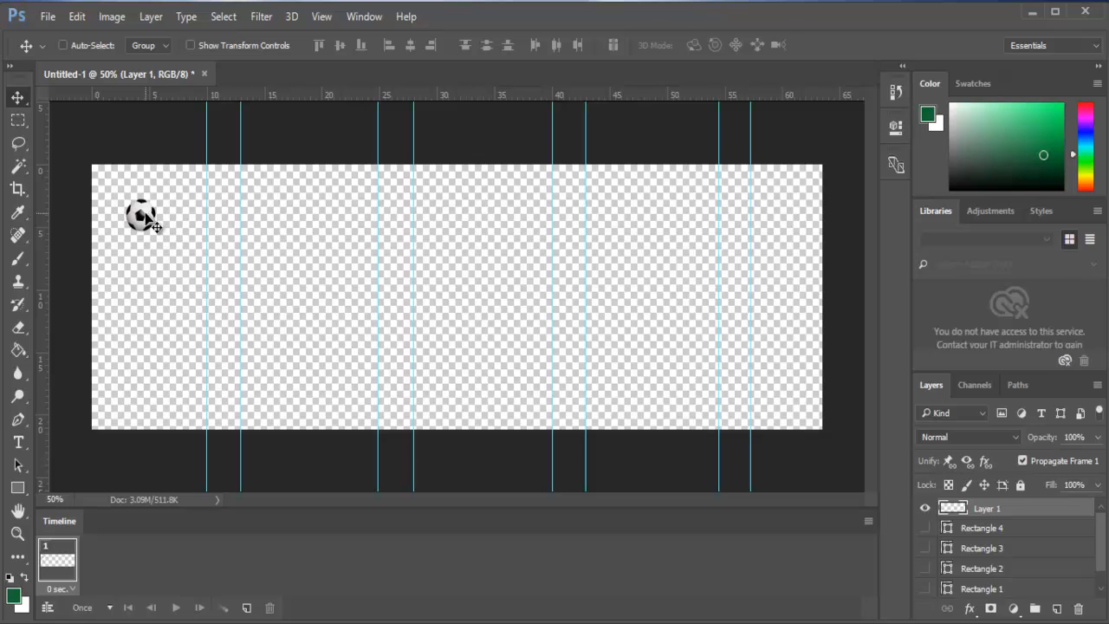
drag(142, 215, 108, 177)
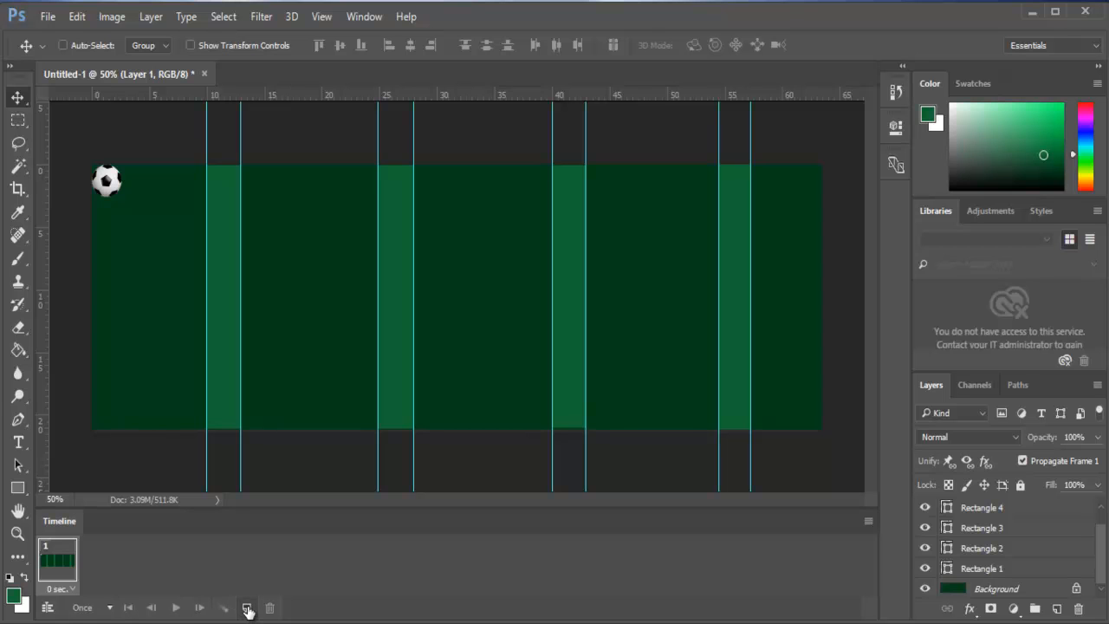
Add a second frame with the ball at the bottom edge, return to frame 1 and open Tween.
click(246, 607)
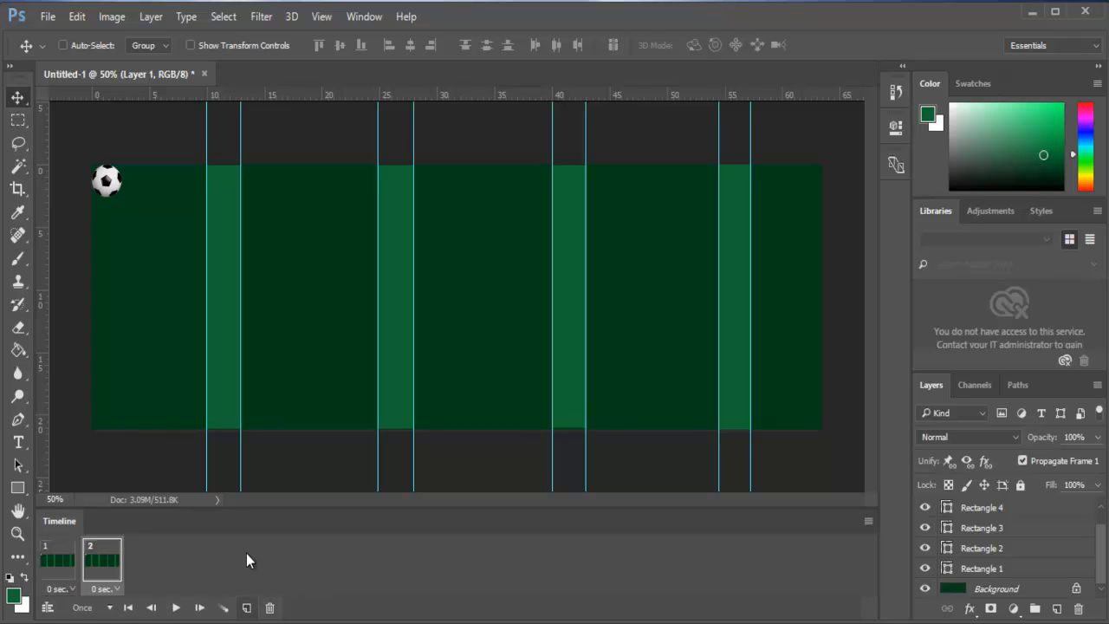
drag(108, 182, 222, 384)
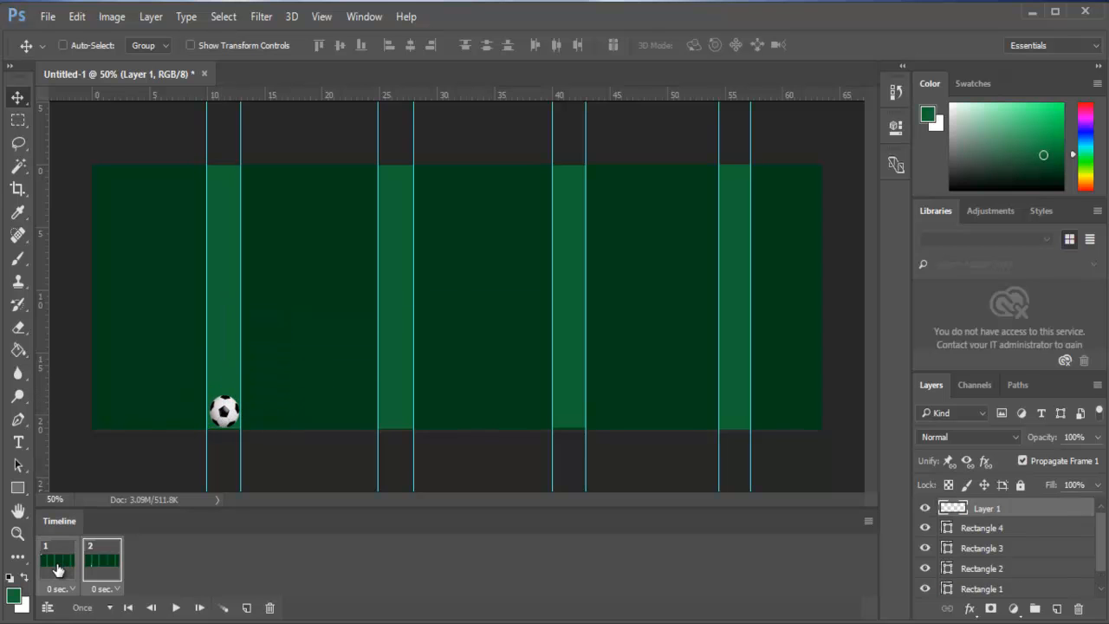
click(102, 562)
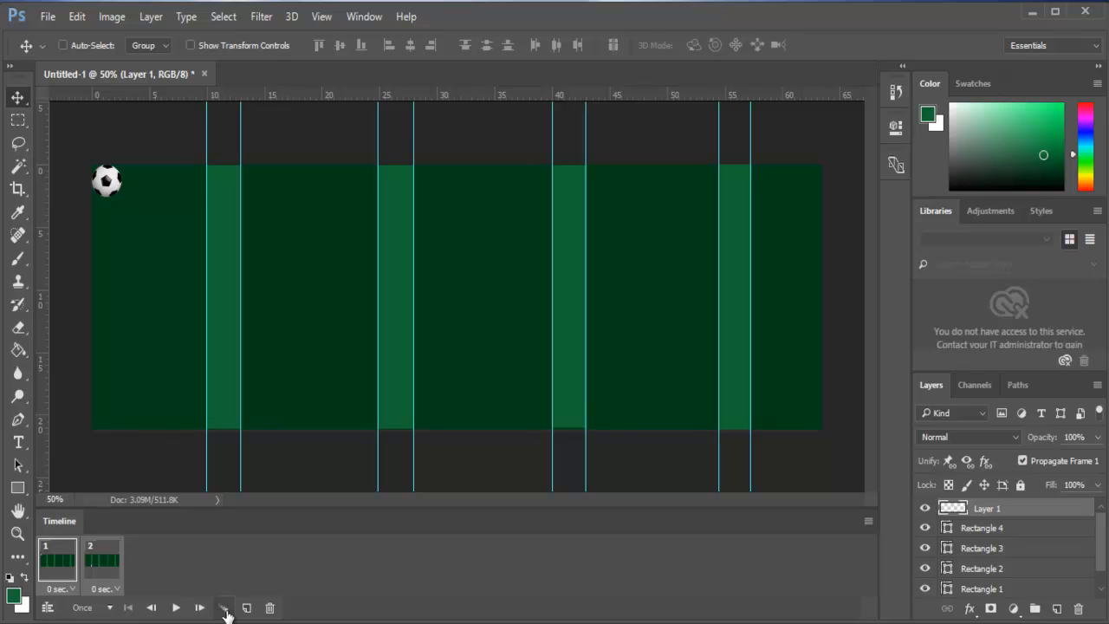
click(223, 607)
text(1)
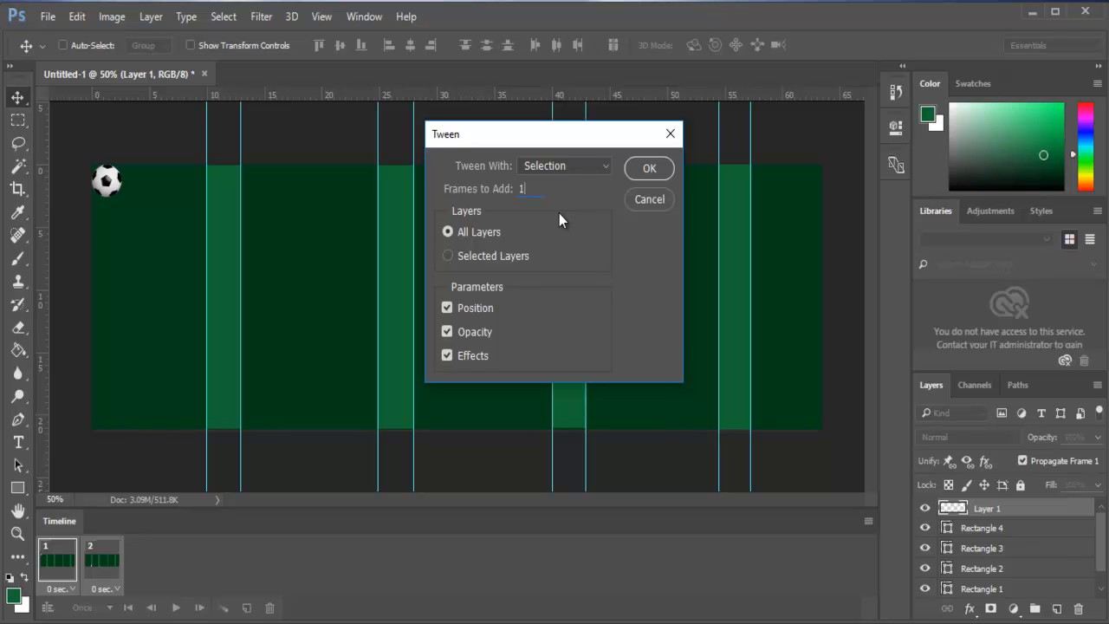
Add ten in-between frames for the ball's drop and preview the playback.
click(648, 168)
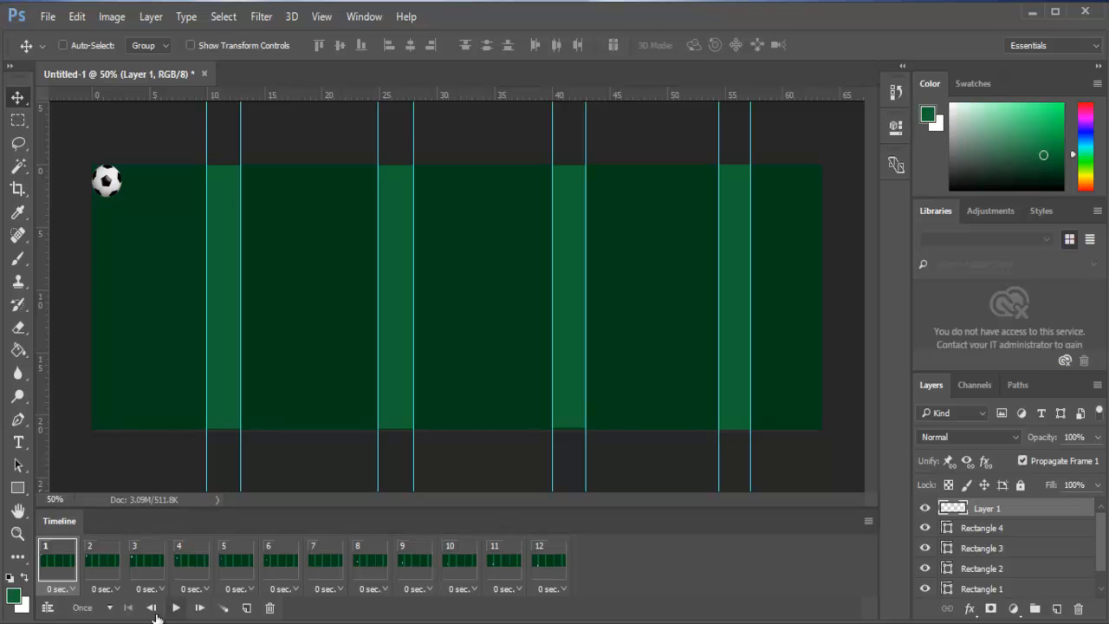
click(174, 606)
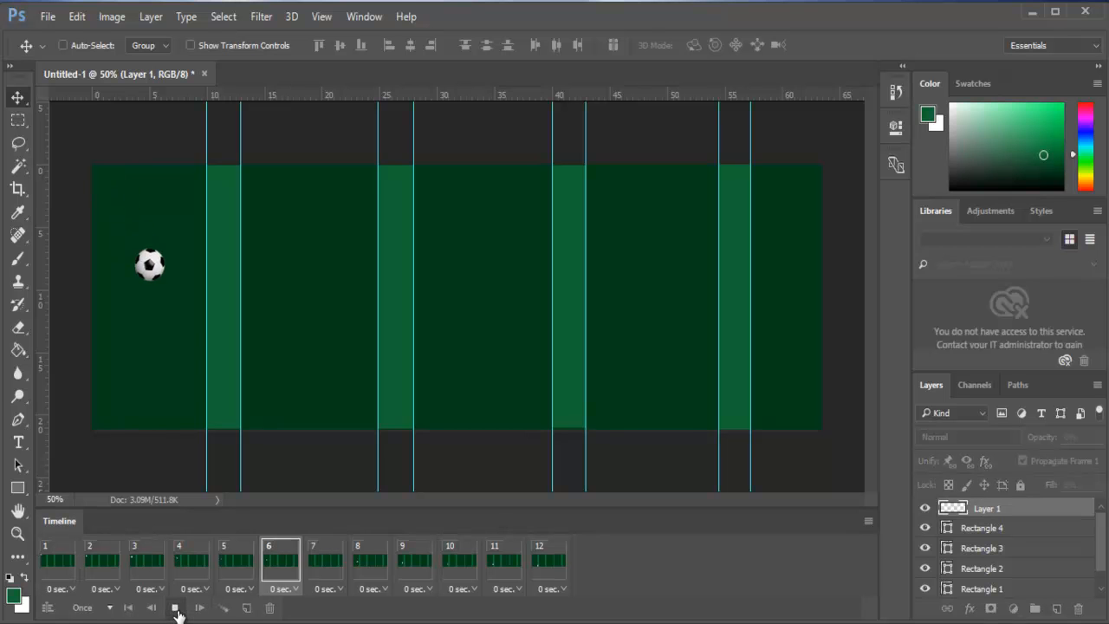
click(175, 606)
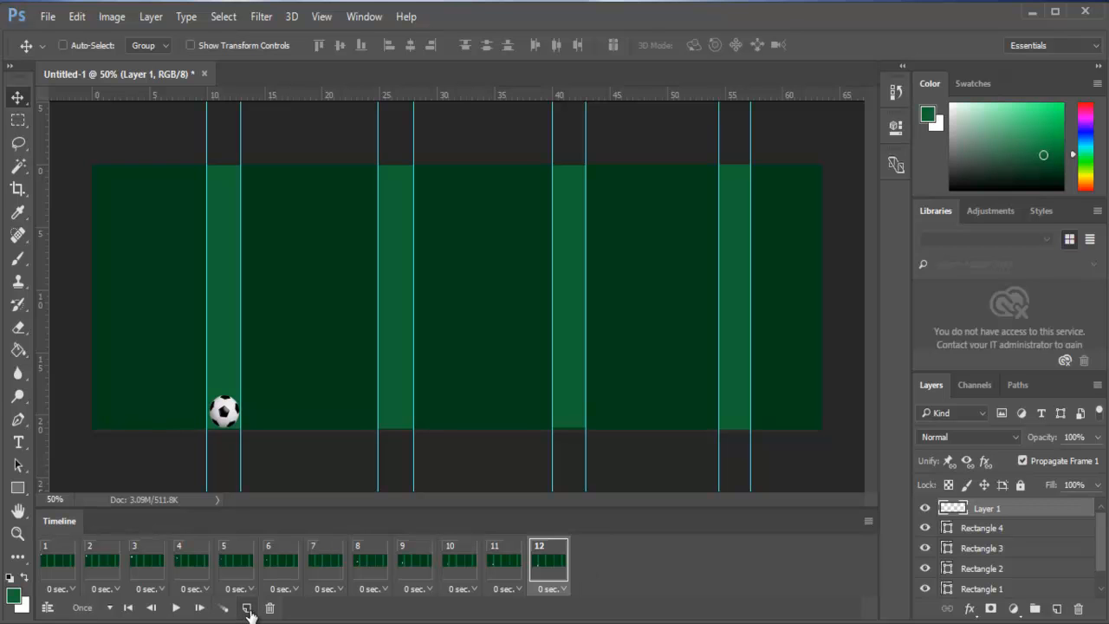
Add a frame with the ball at the top edge by the second stripe, tween 10 frames, preview, and add a new frame.
click(246, 606)
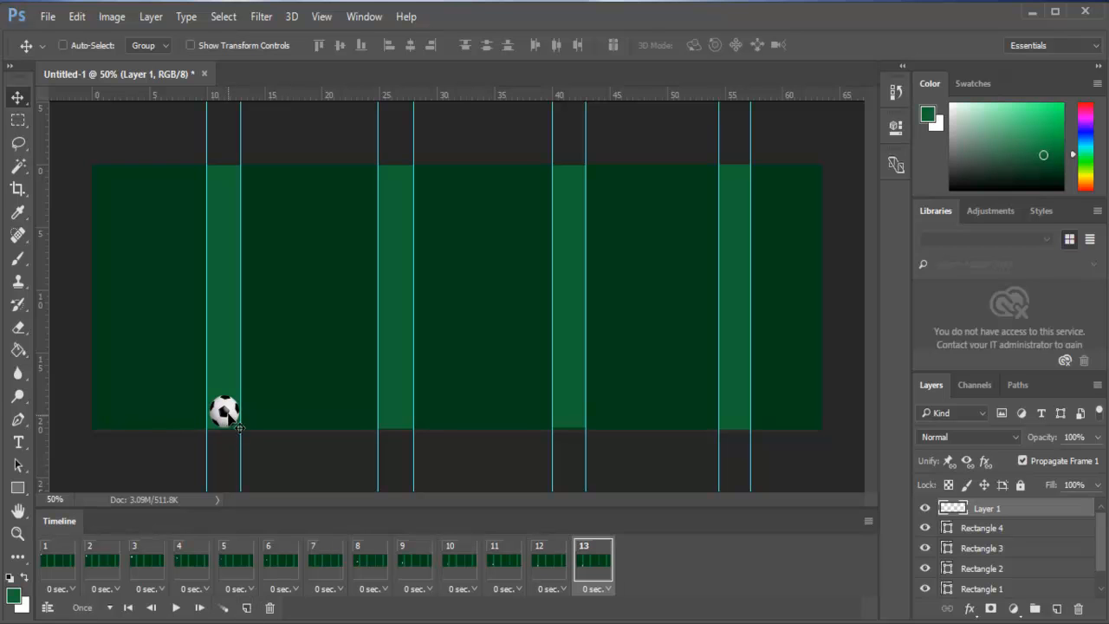
drag(224, 409, 310, 320)
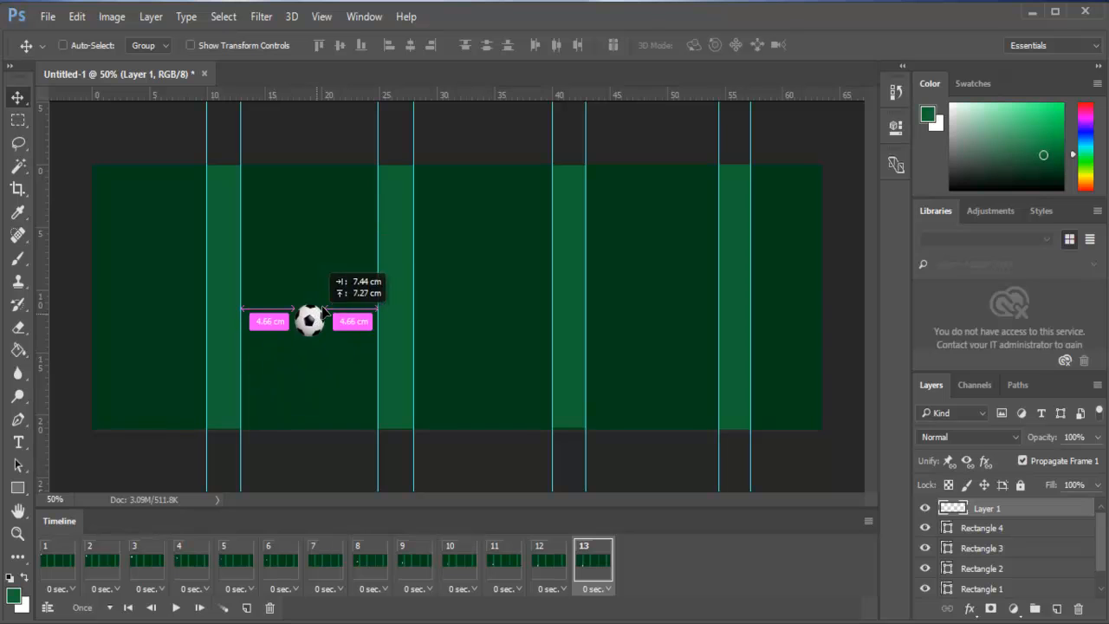
drag(308, 321, 398, 182)
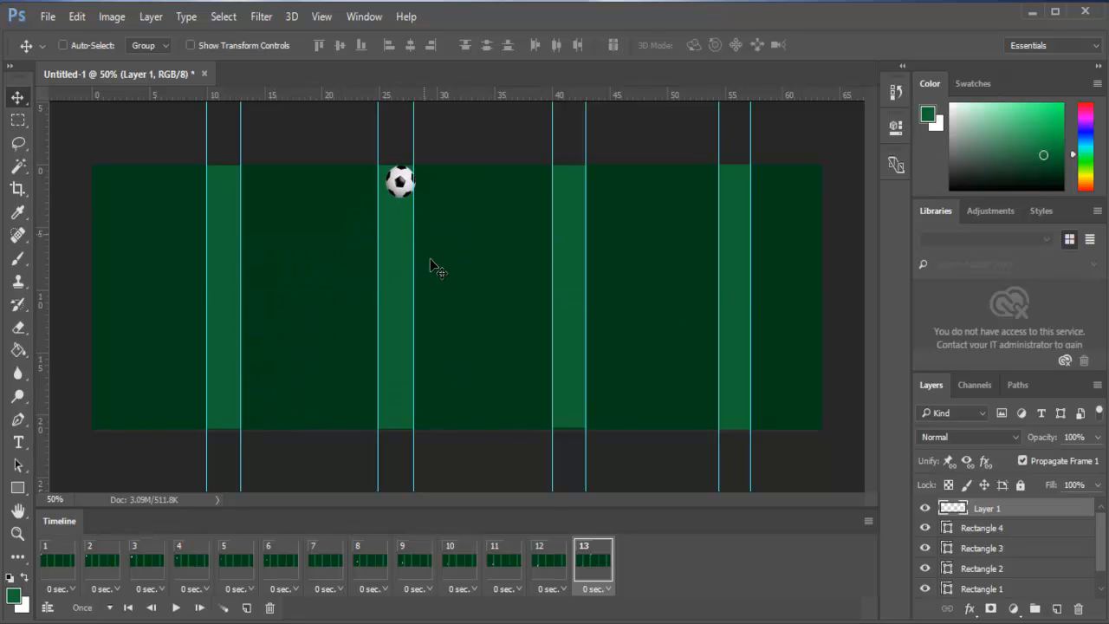
mouse_move(546, 576)
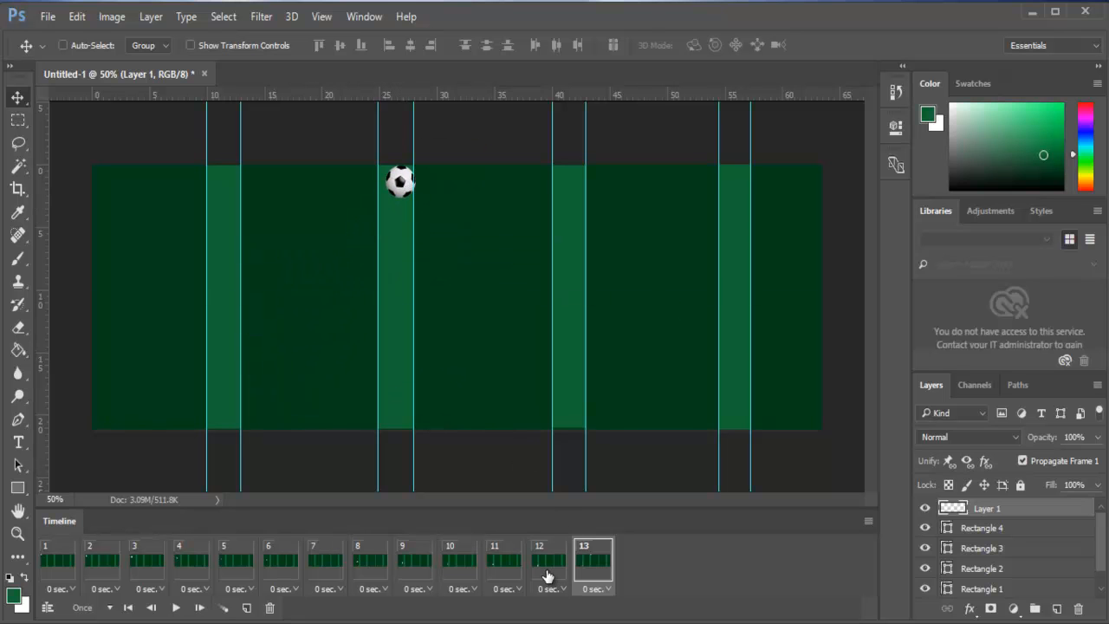
click(539, 563)
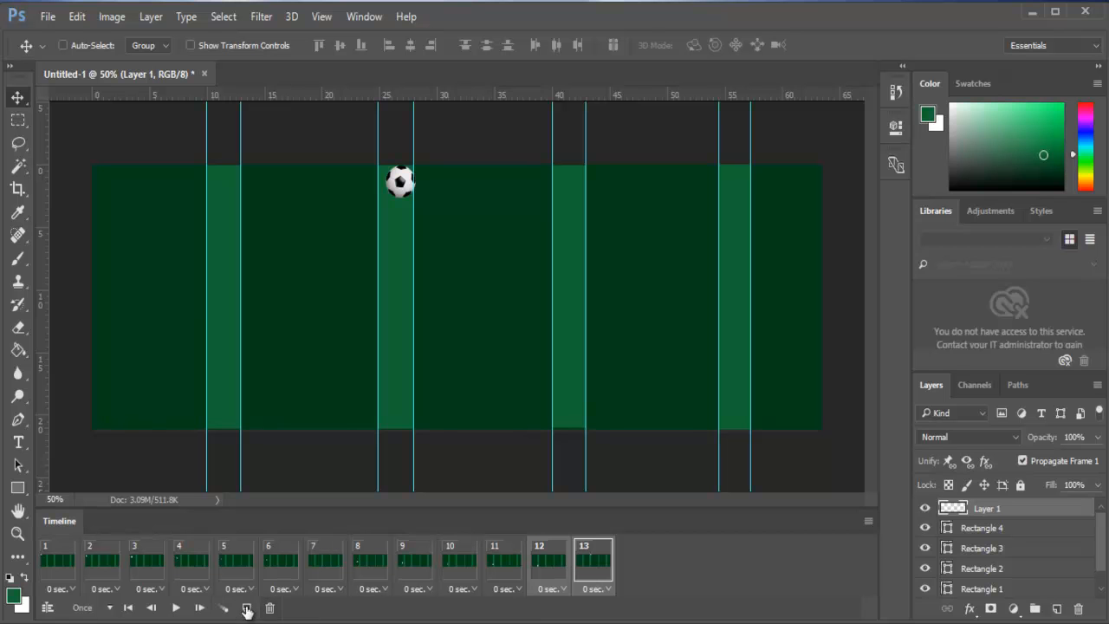
click(224, 607)
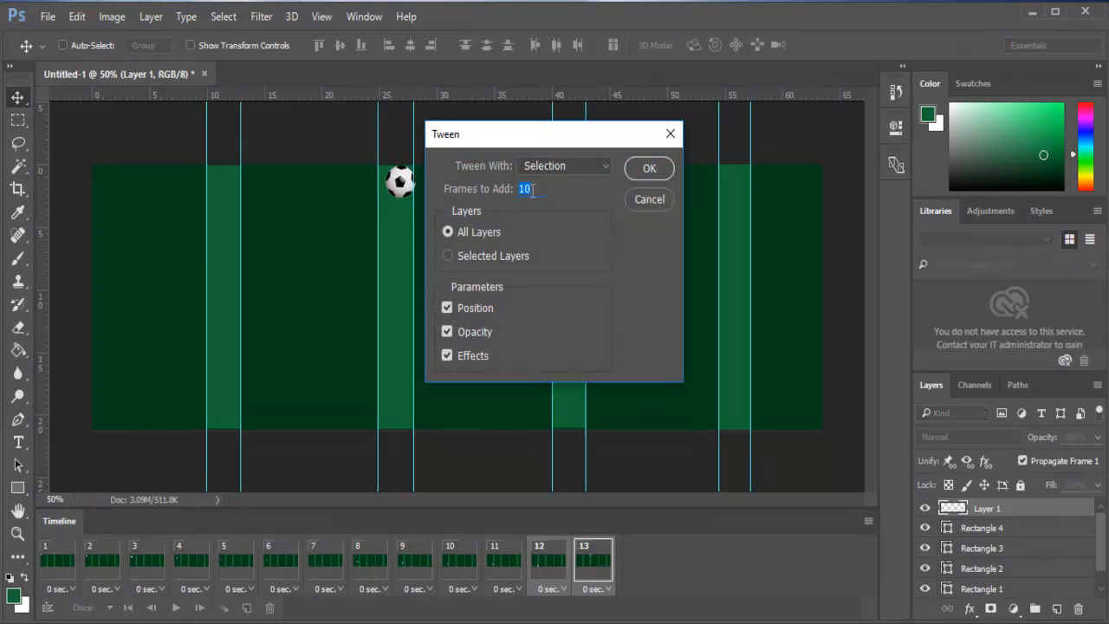
click(648, 168)
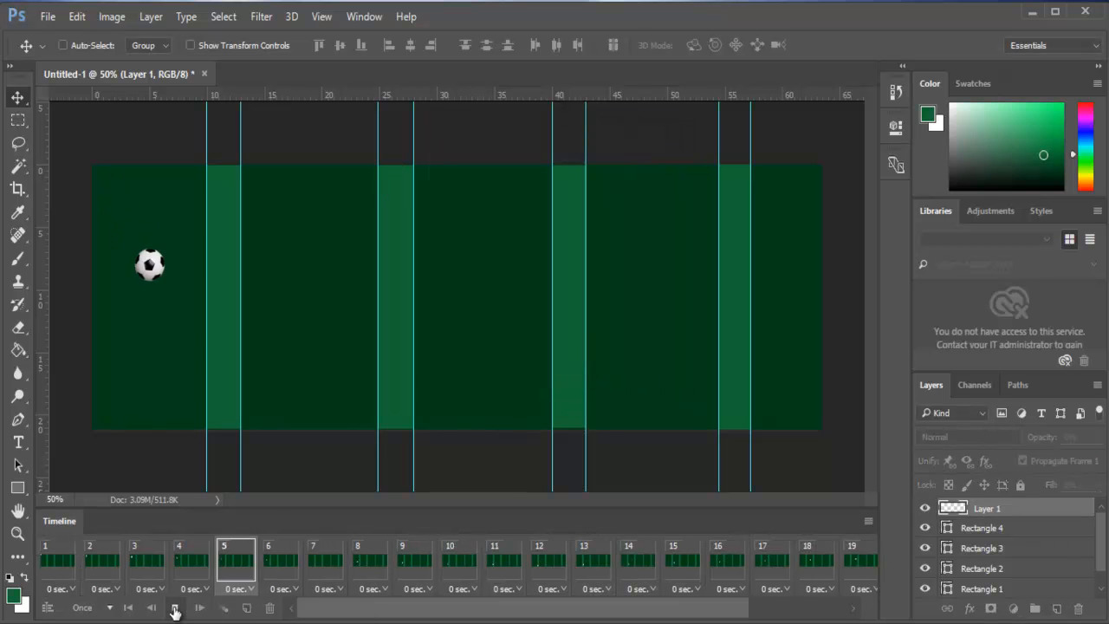
click(175, 607)
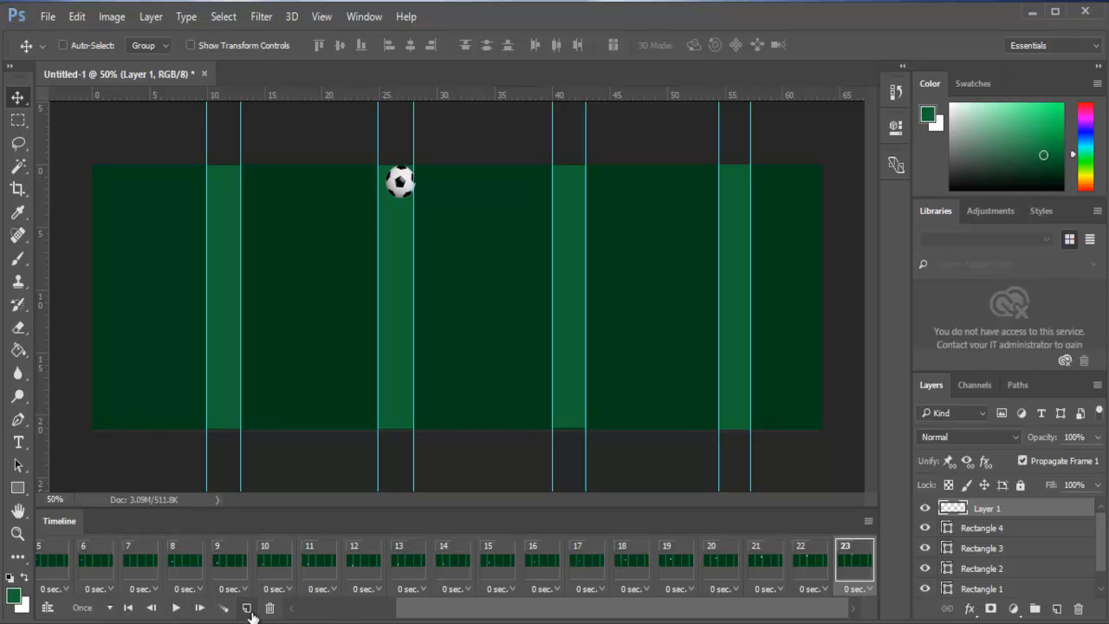
click(246, 607)
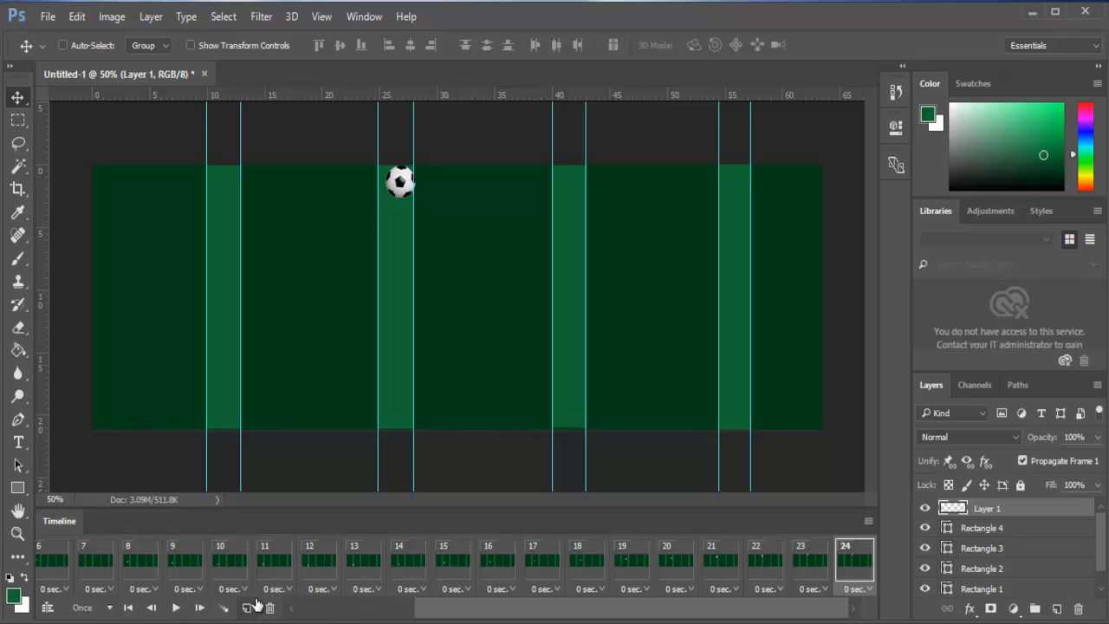
Place the ball at the bottom edge by the third stripe, tween 10 frames and preview.
drag(400, 182, 513, 363)
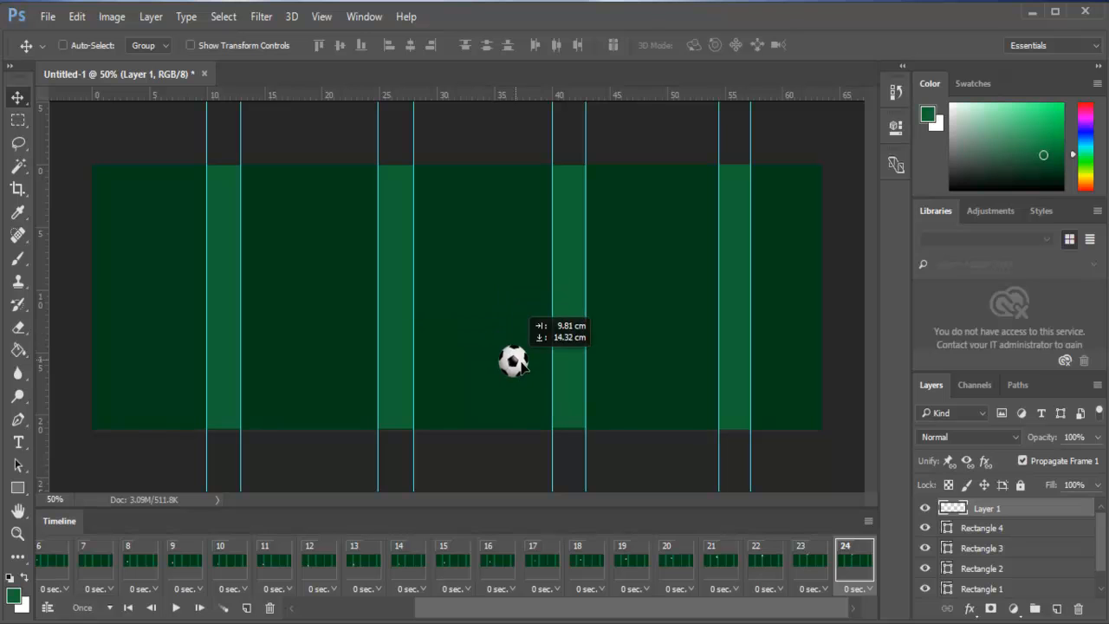
drag(511, 359, 565, 412)
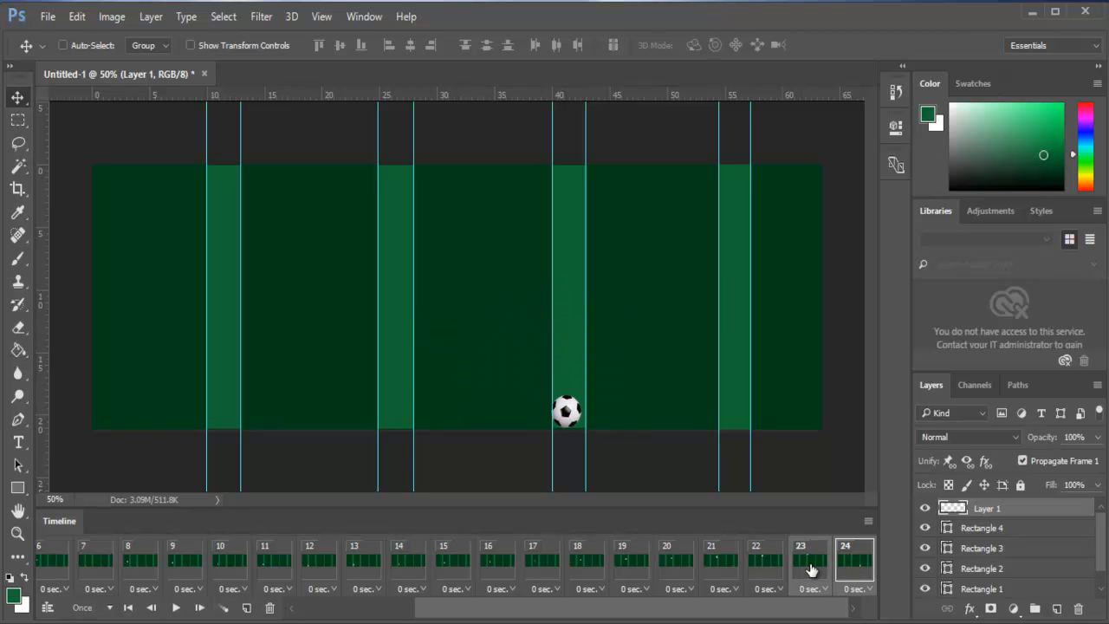
click(223, 606)
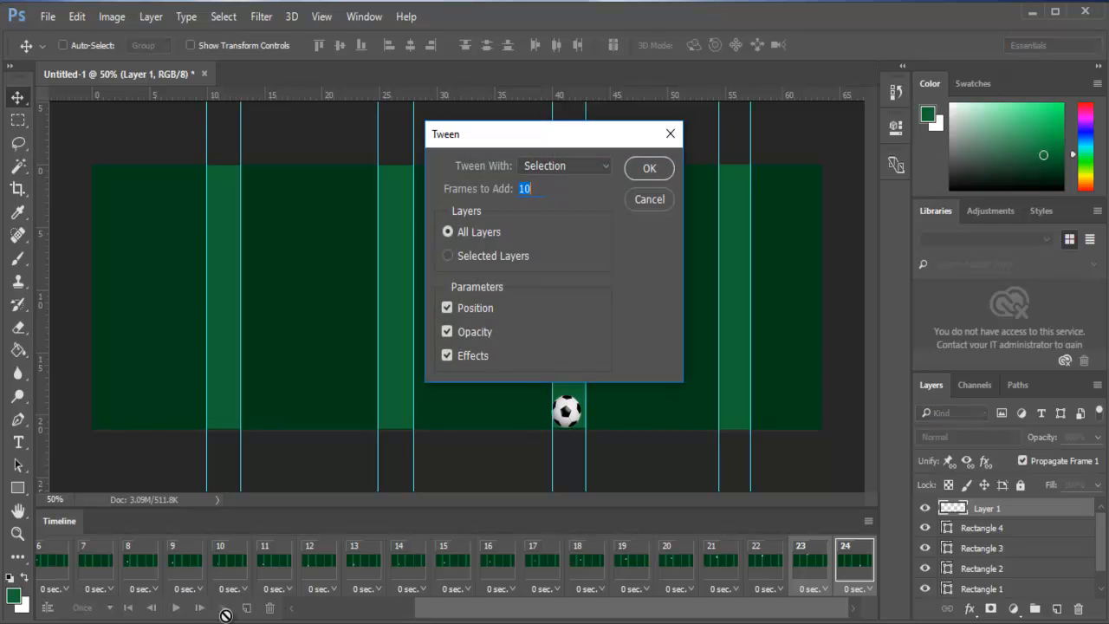
click(648, 167)
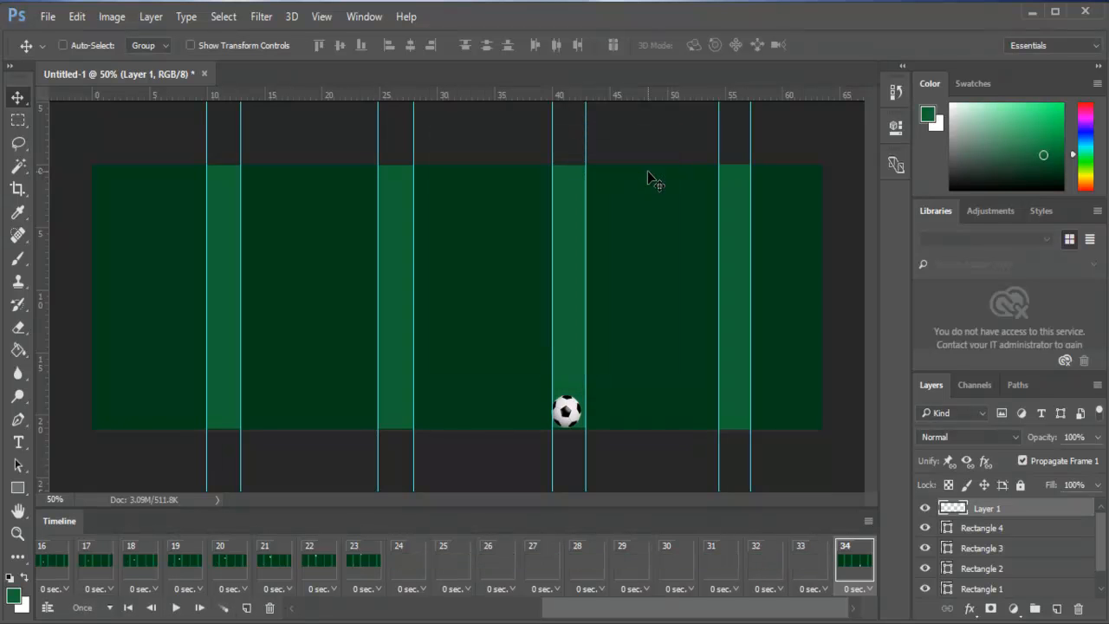
click(175, 607)
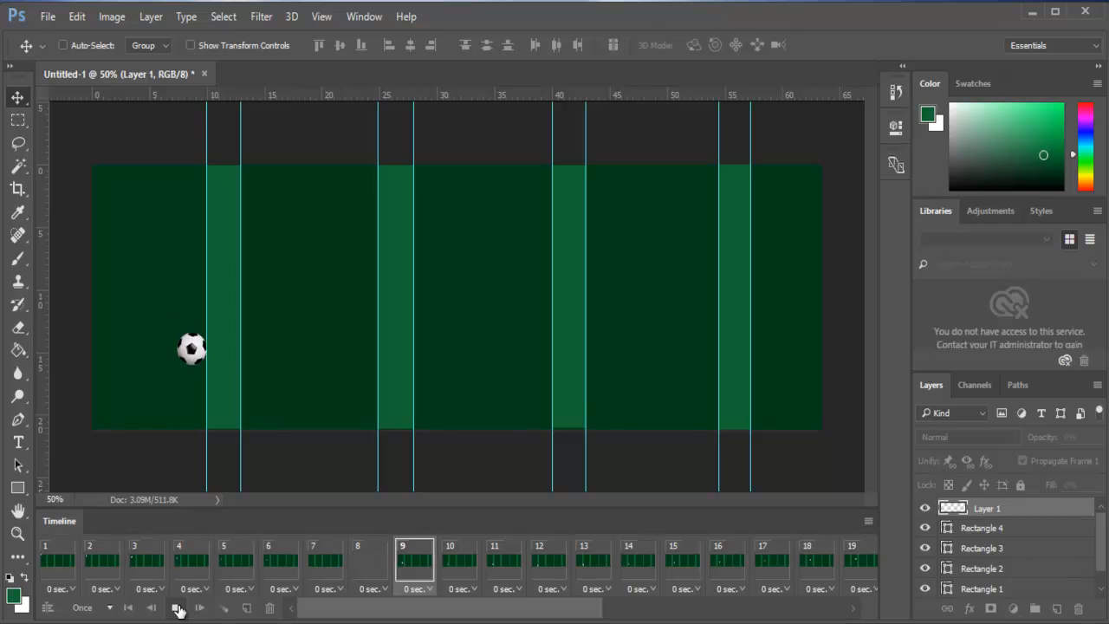
click(177, 607)
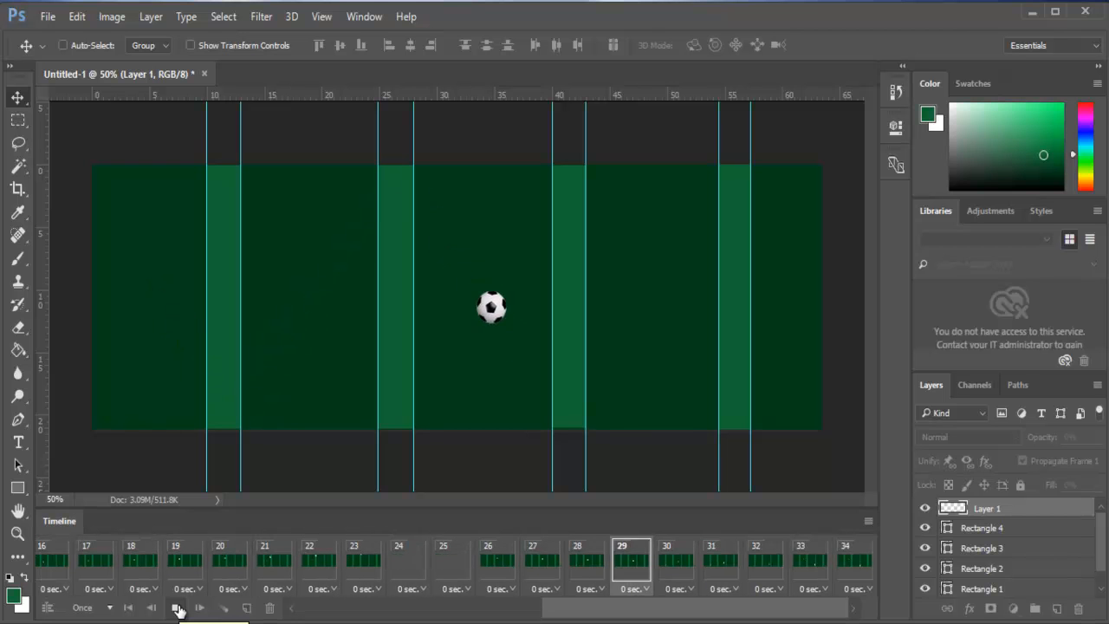
click(175, 606)
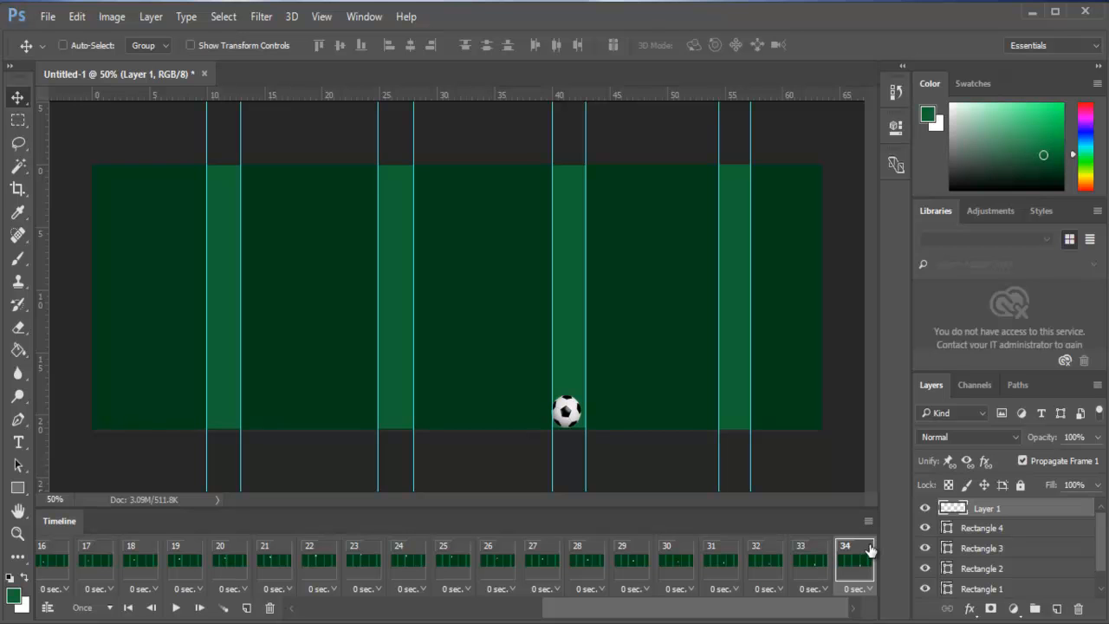
mouse_move(811, 565)
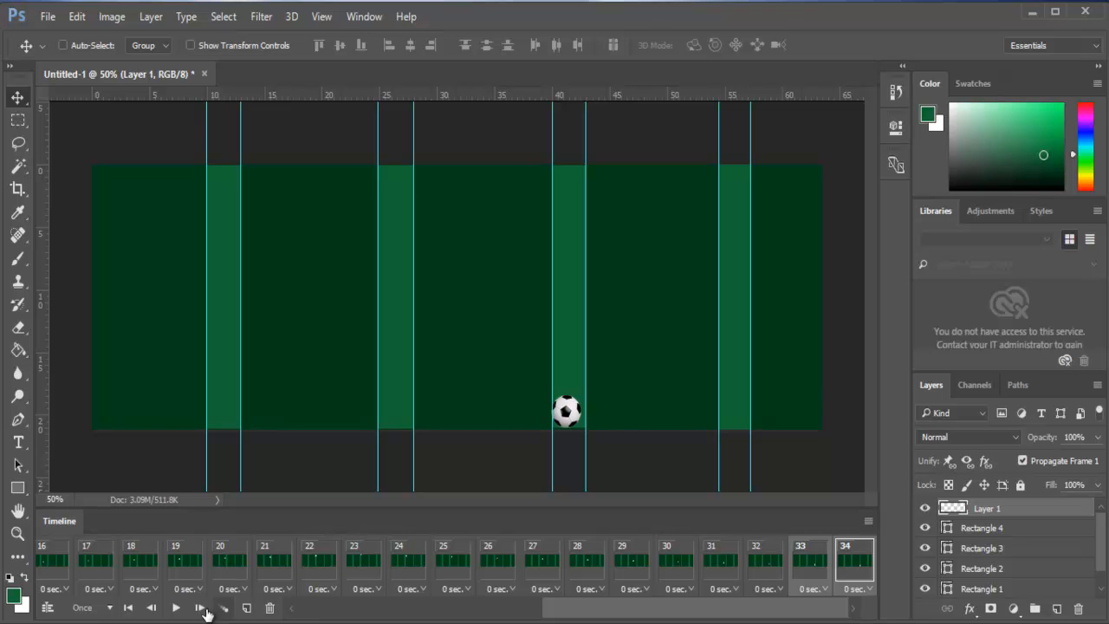
Tween the last two frames again and add a new frame at the end.
click(222, 607)
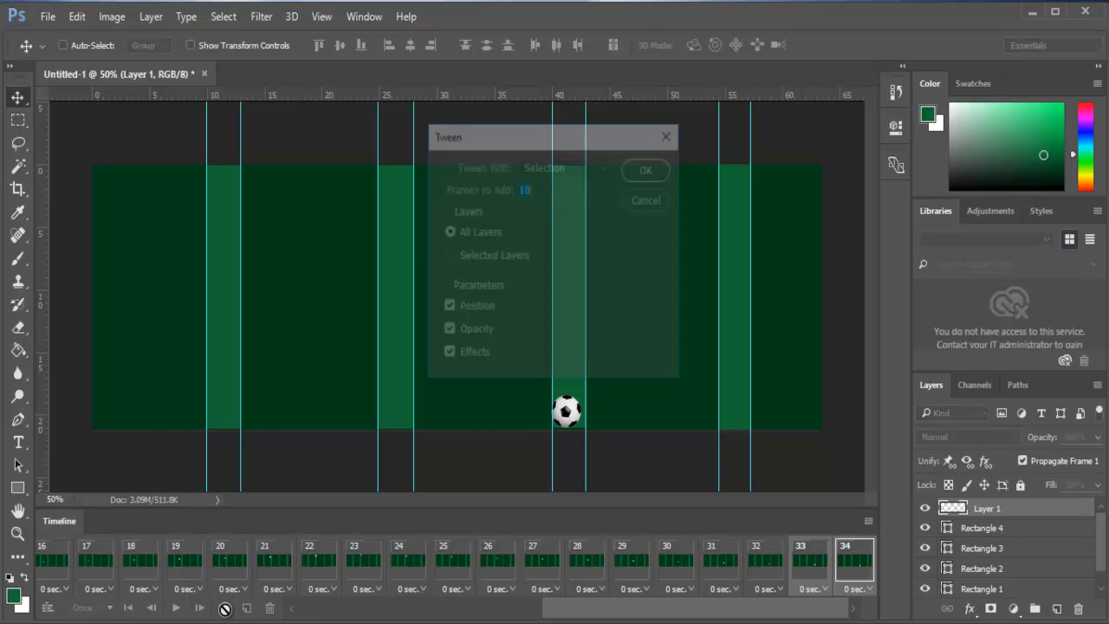
click(644, 170)
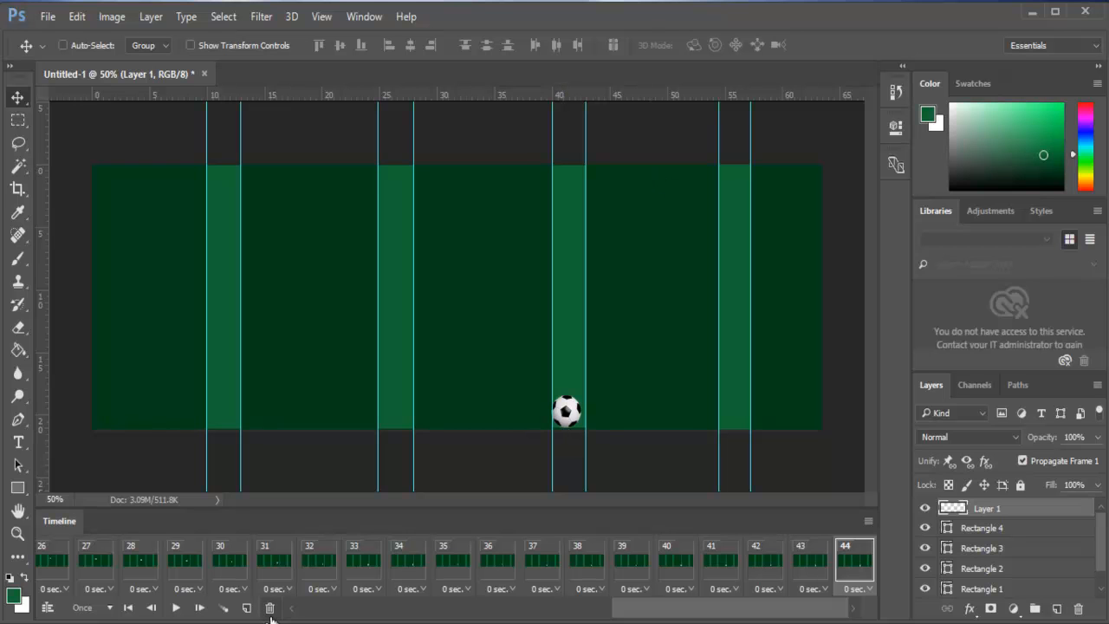
click(246, 607)
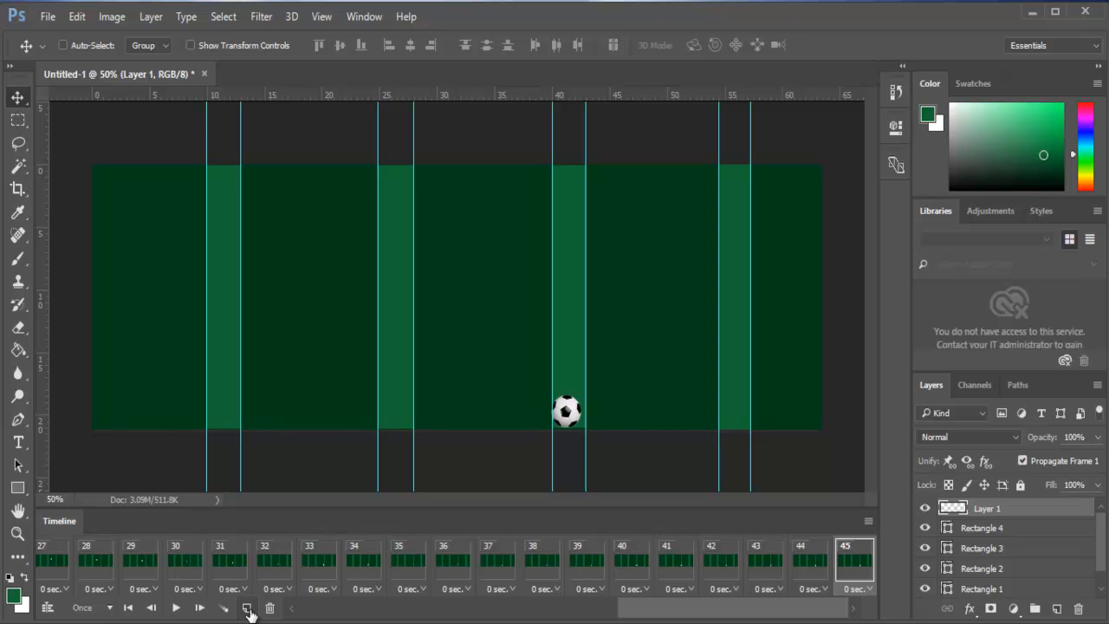
Lift the ball to the top edge by the fourth stripe and add ten in-between frames.
drag(568, 412, 719, 234)
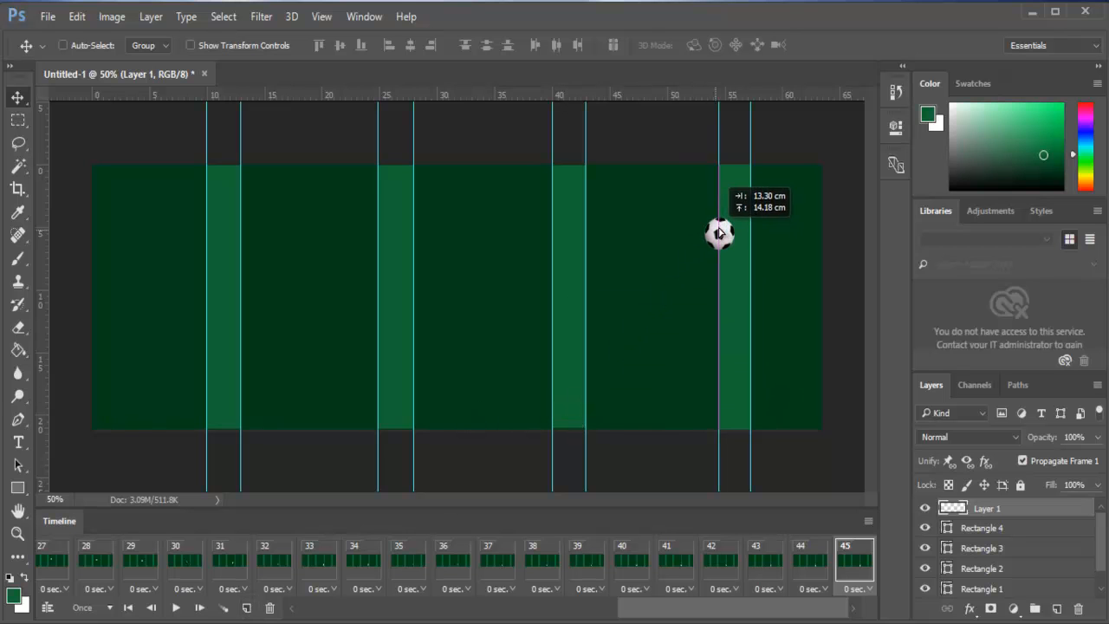
drag(719, 234, 735, 181)
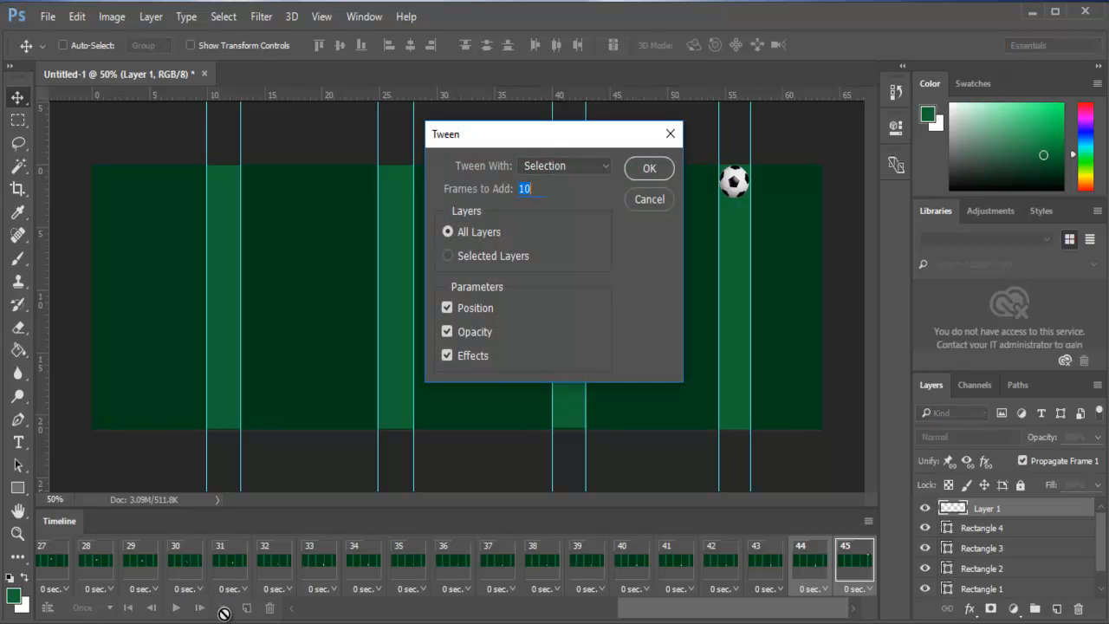
click(649, 166)
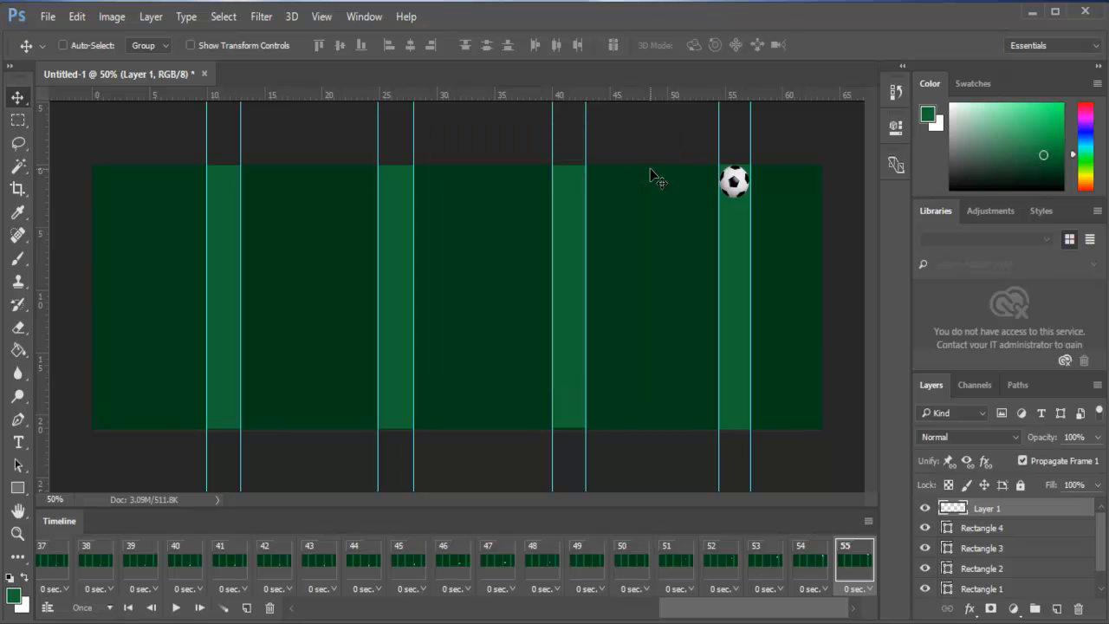
mouse_move(806, 499)
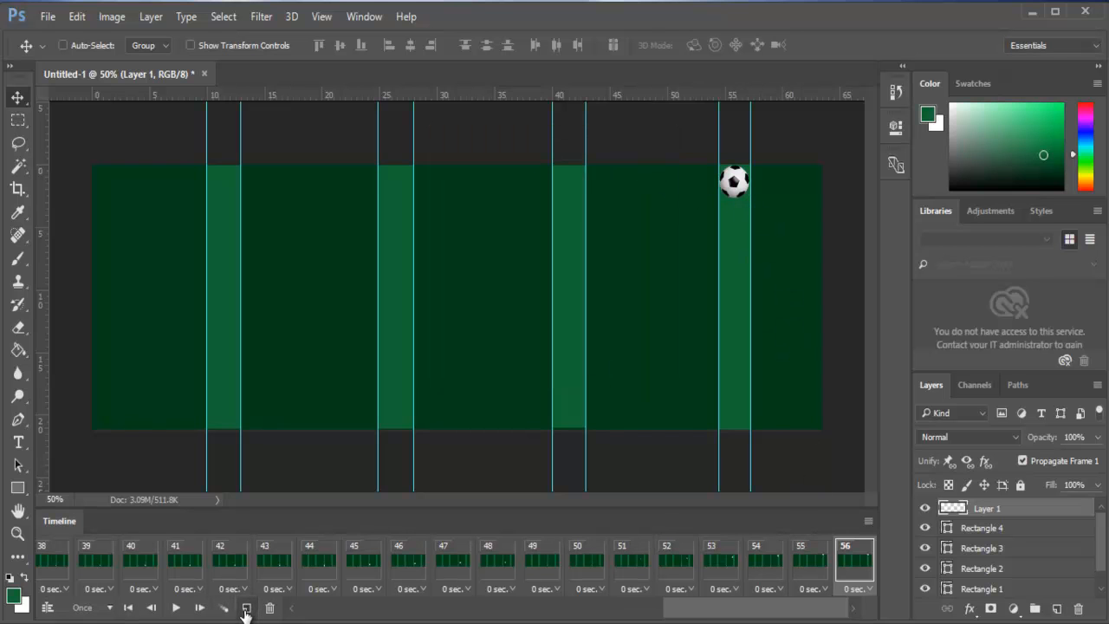
Push the ball off the pitch's right edge in frame 56 and tween 10 frames leading to it.
drag(735, 180, 752, 224)
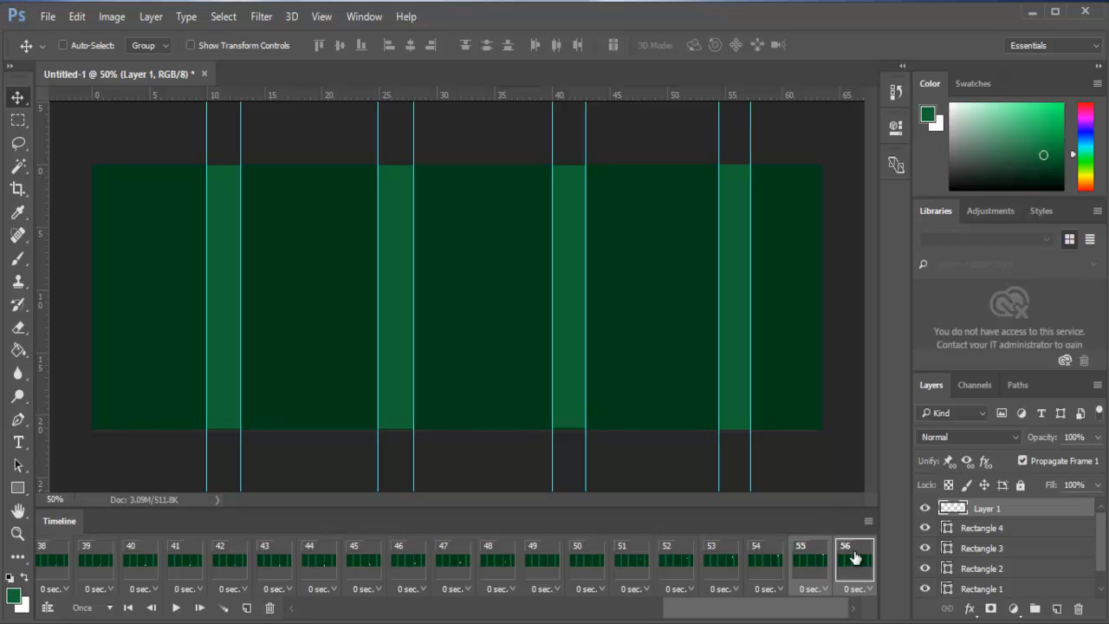
mouse_move(825, 568)
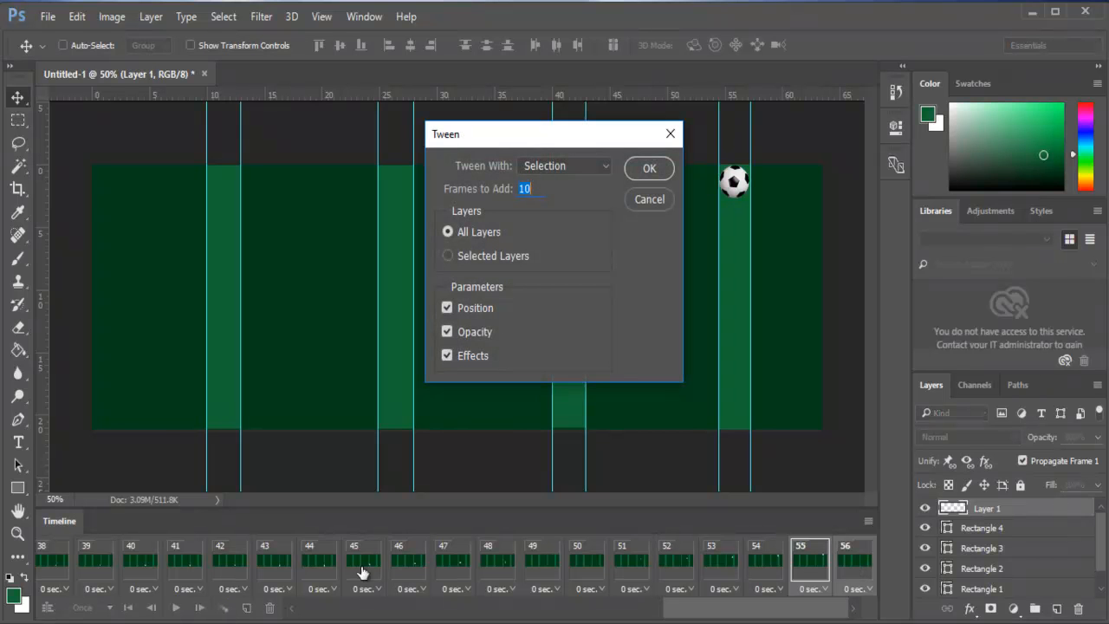
click(648, 168)
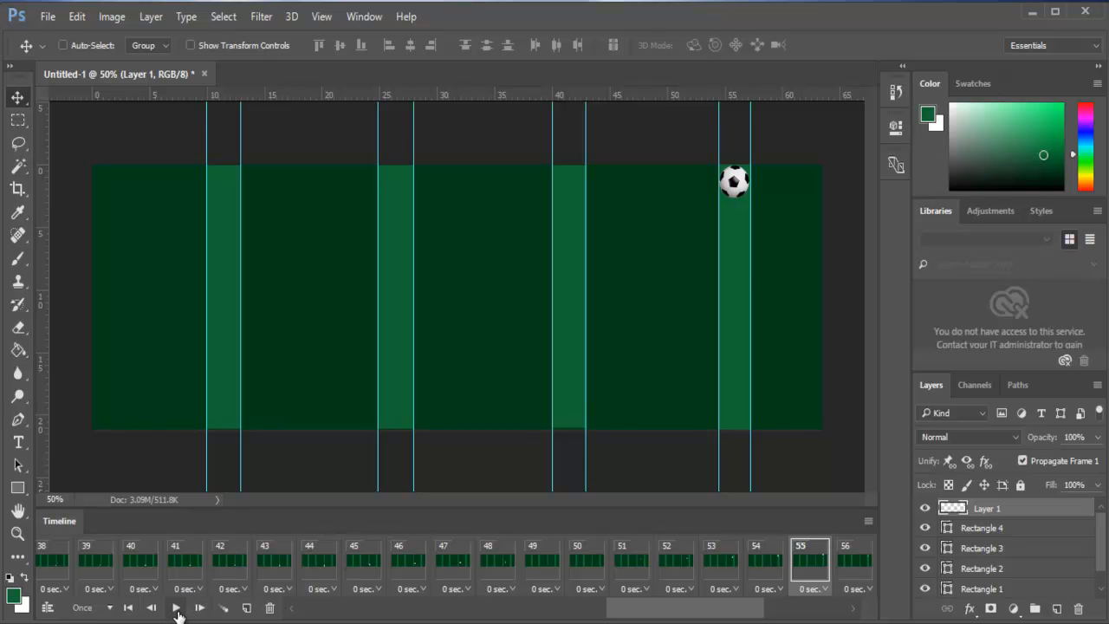
click(176, 607)
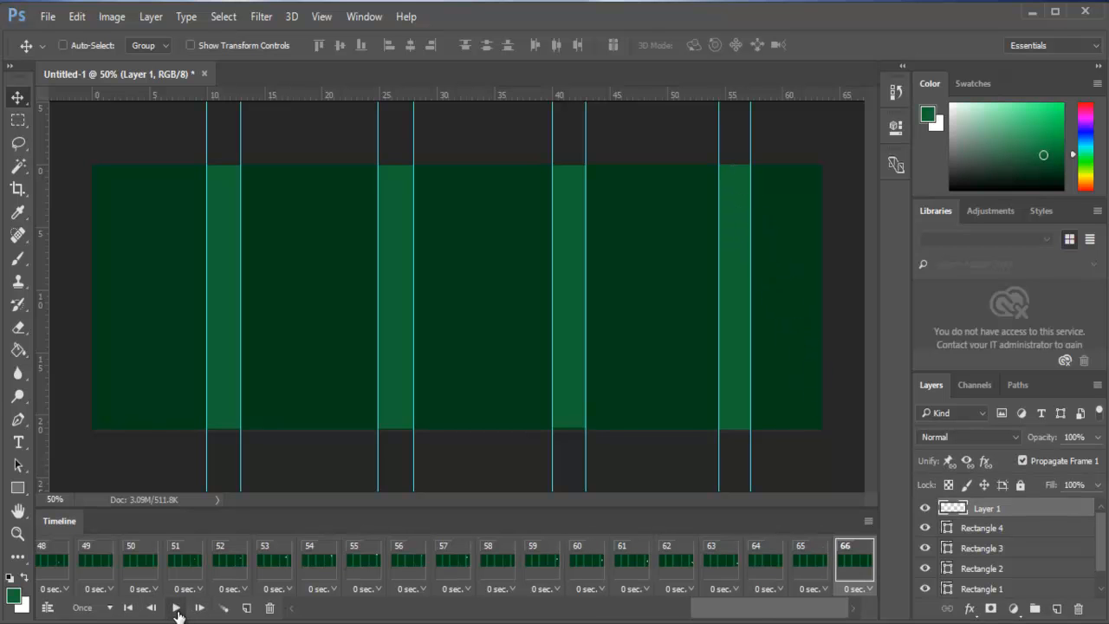
click(128, 606)
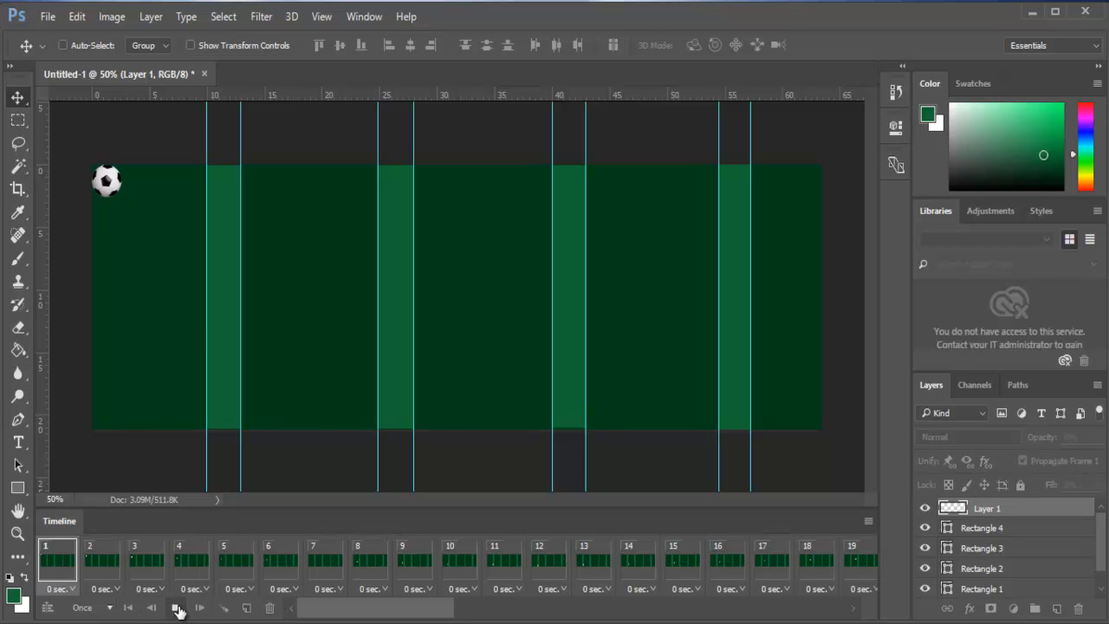
click(175, 607)
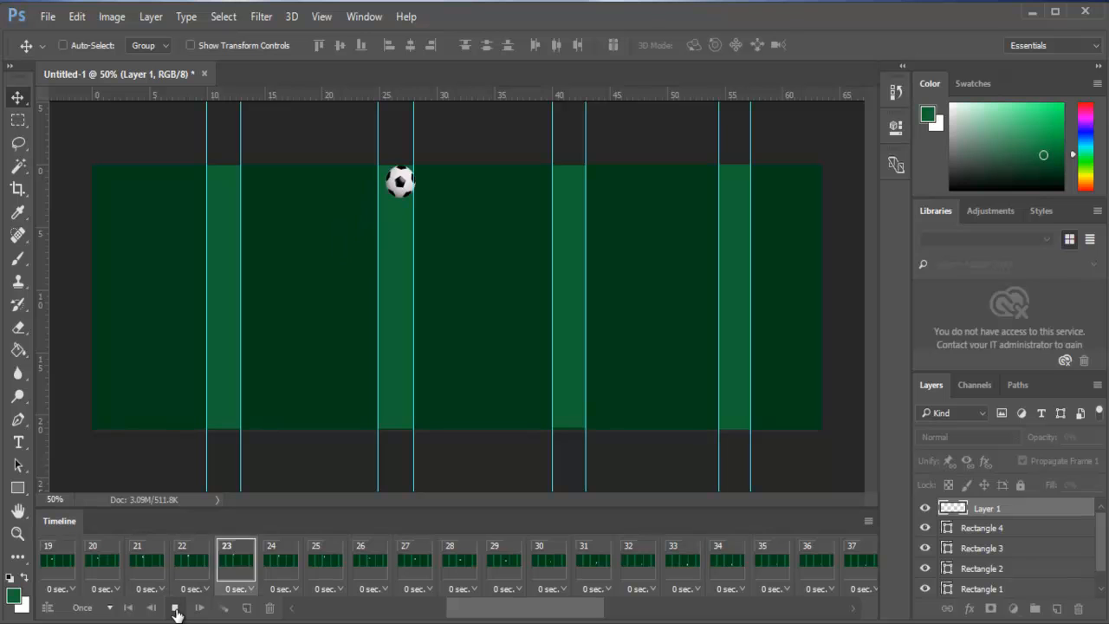
click(173, 606)
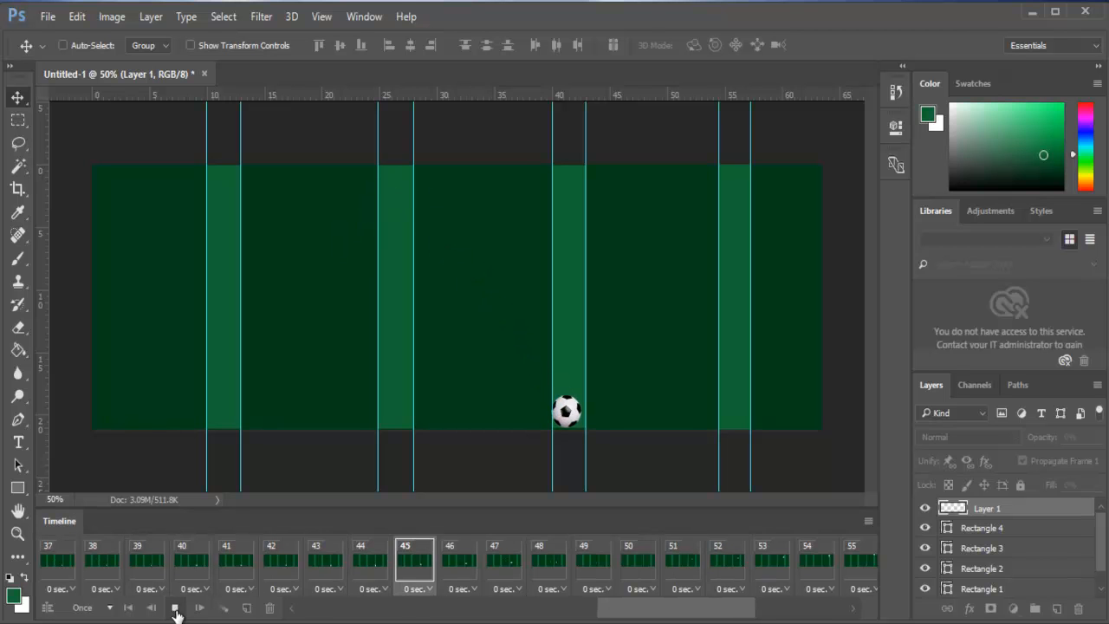
click(175, 607)
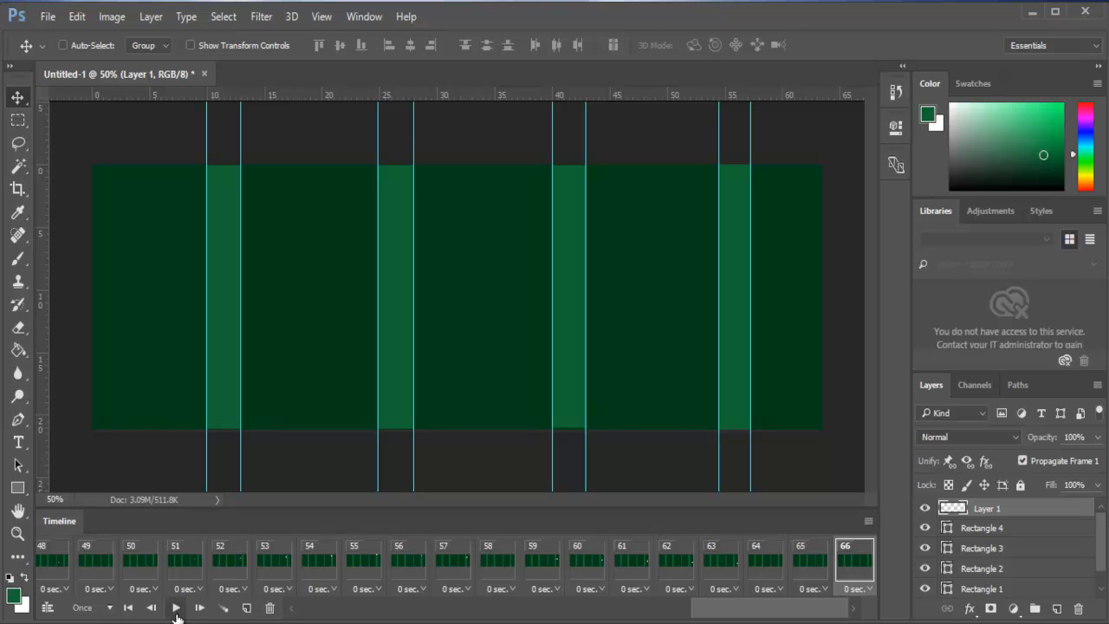
mouse_move(69, 38)
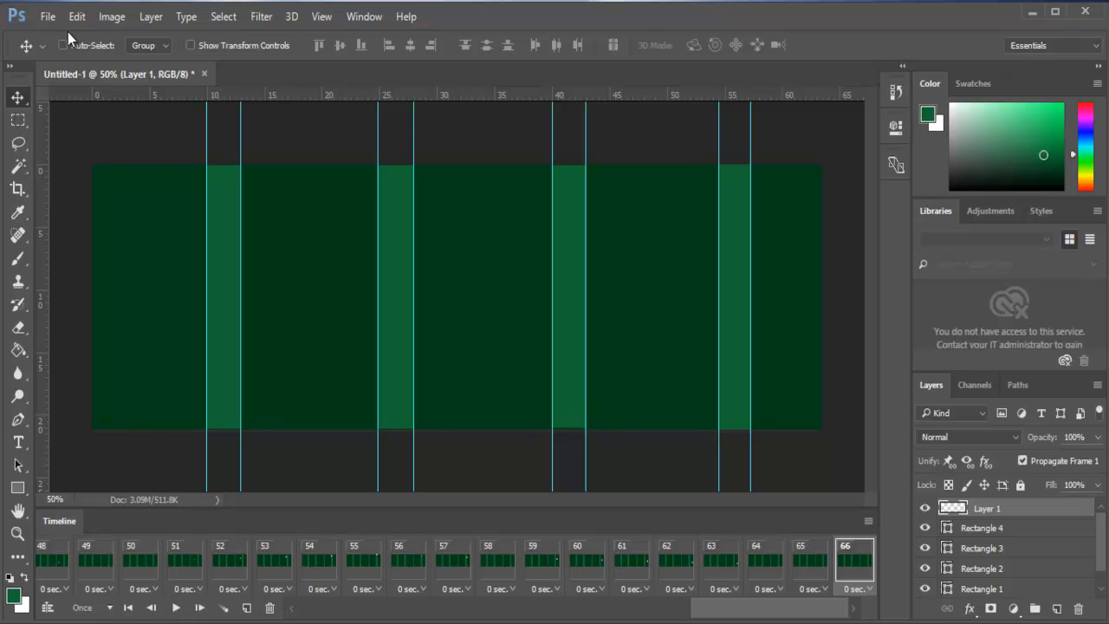
Bring up Save for Web (Legacy) from the File menu for the pitch animation.
click(48, 17)
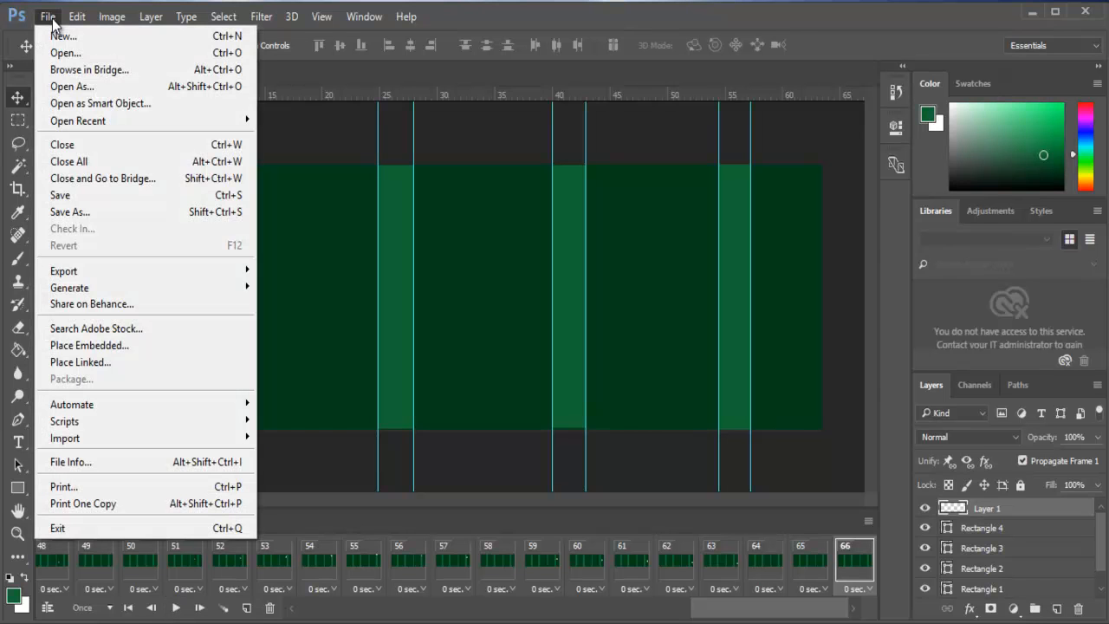
mouse_move(62, 271)
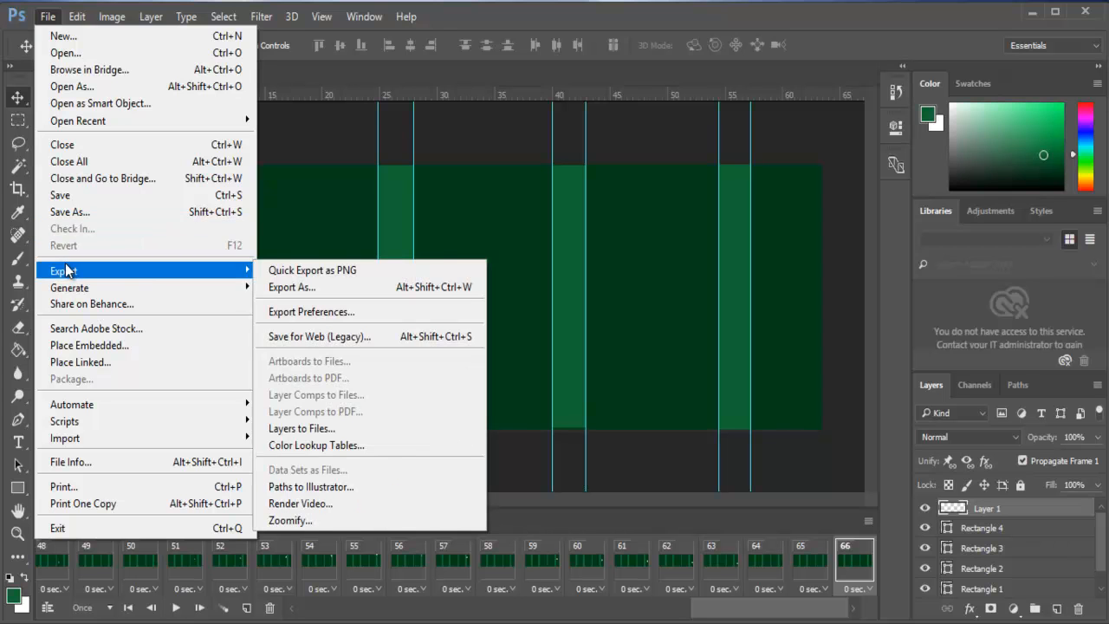
mouse_move(319, 336)
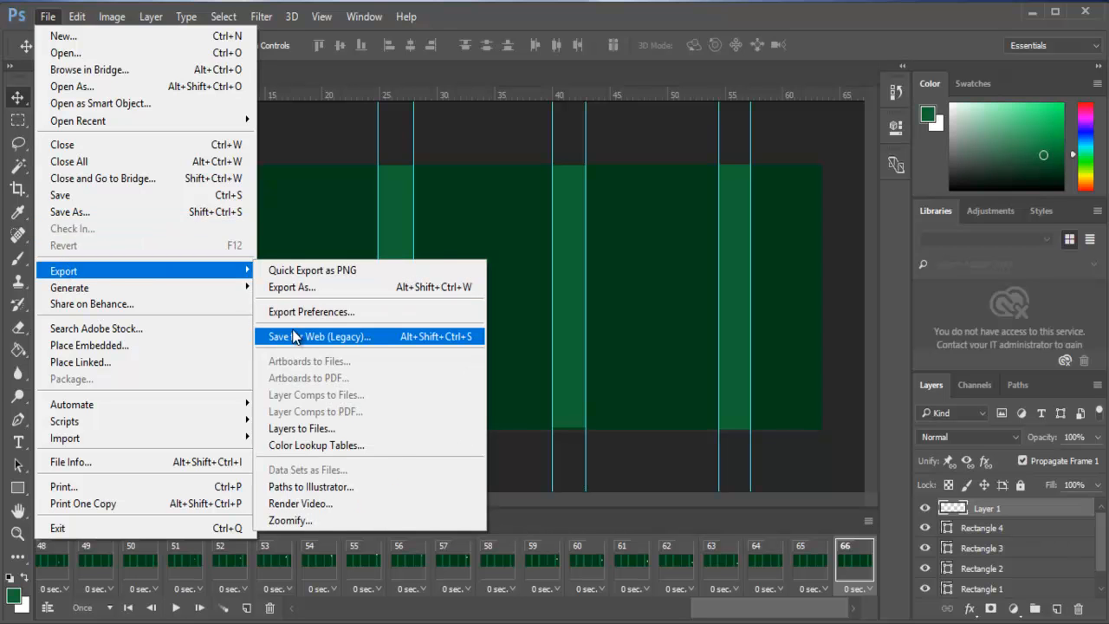
click(318, 336)
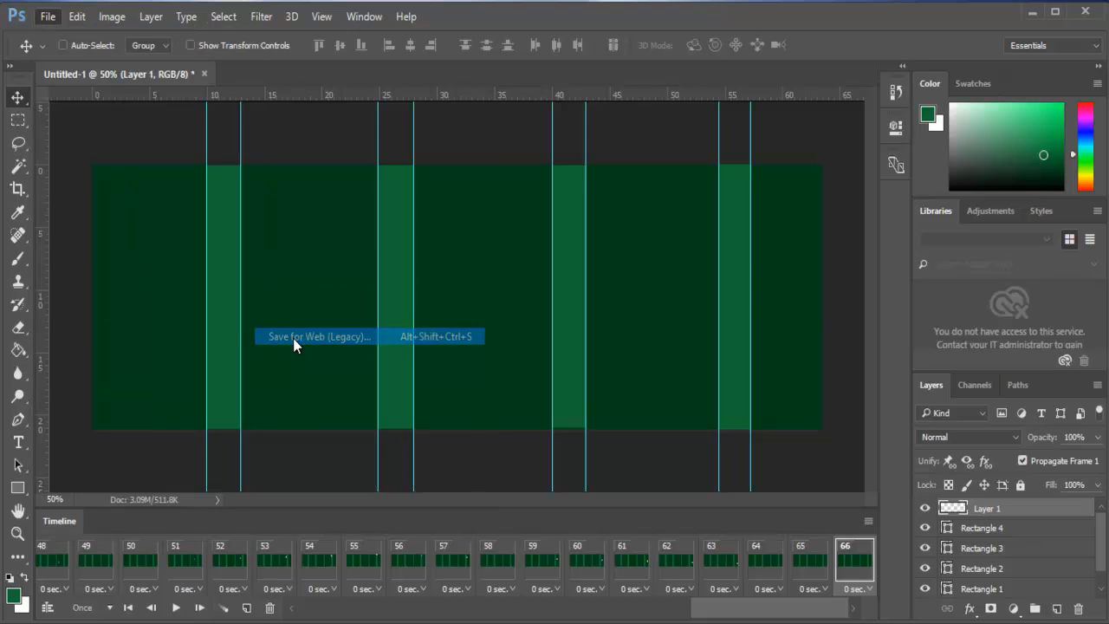
click(318, 336)
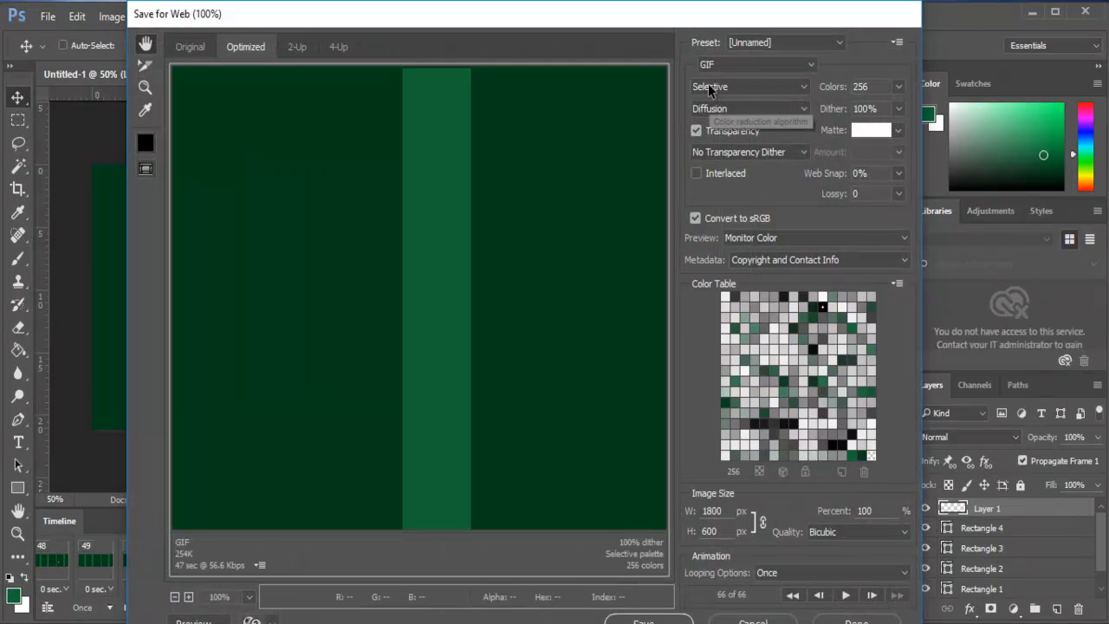
mouse_move(710, 87)
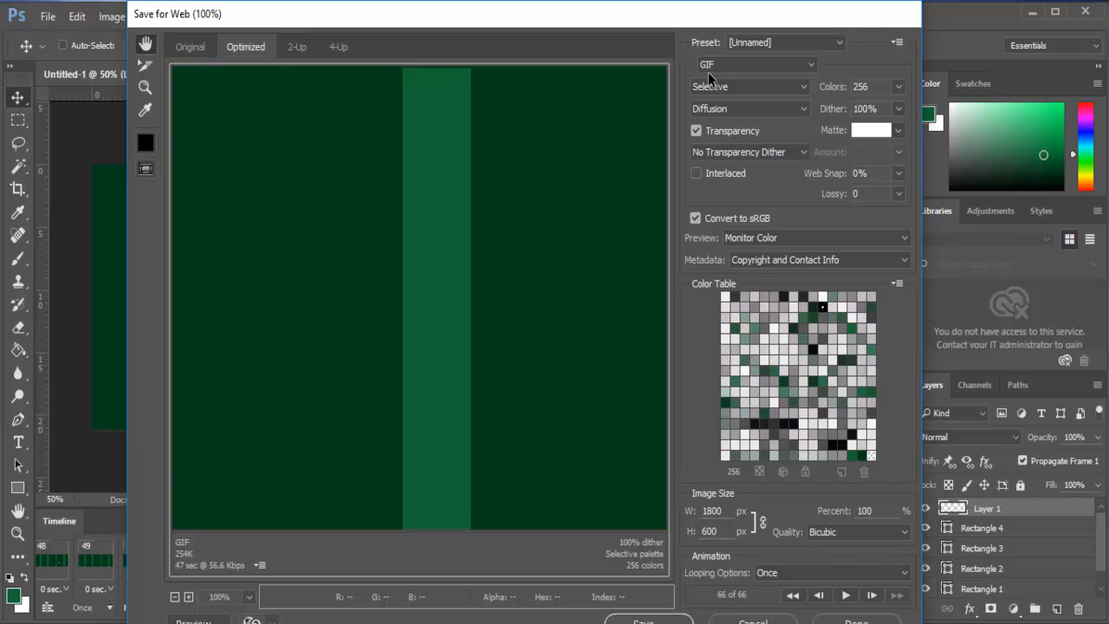
mouse_move(298, 603)
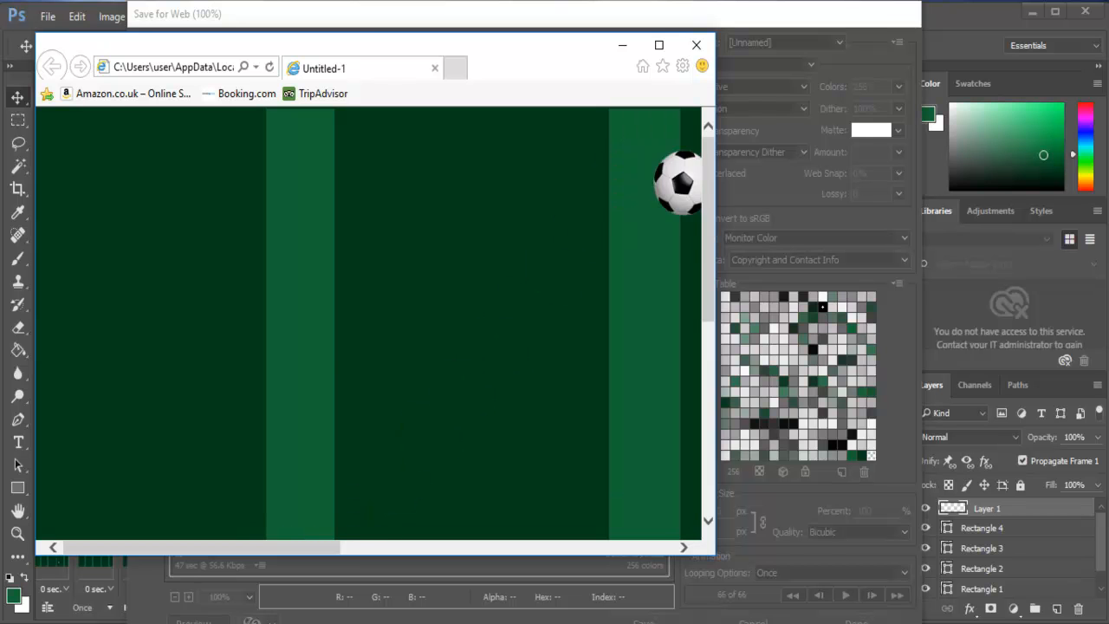
mouse_move(697, 45)
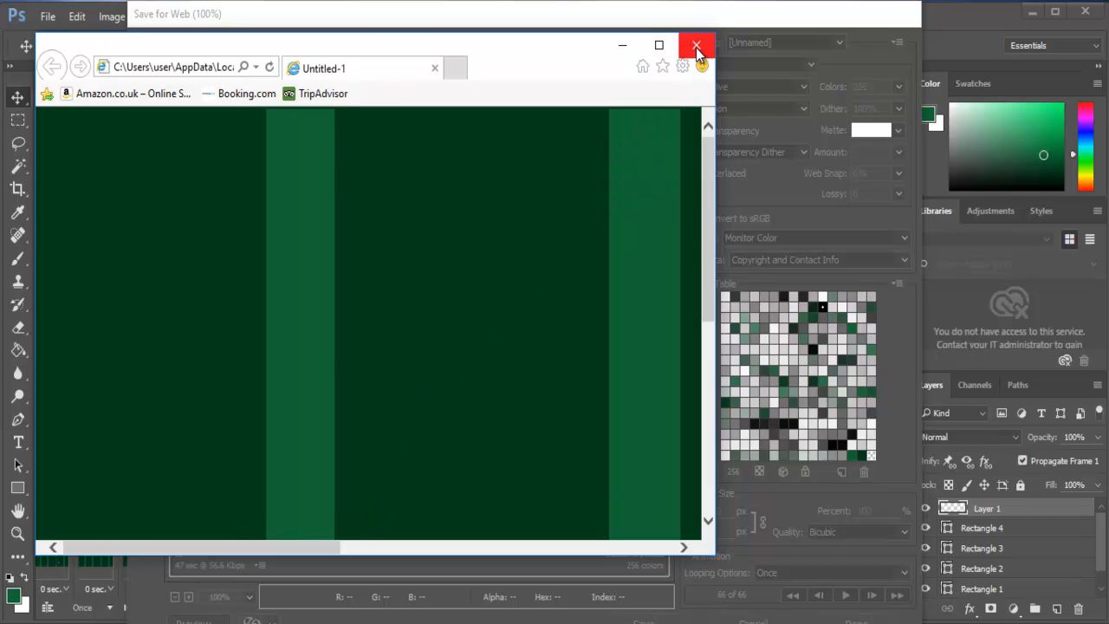
Close the browser preview and set the GIF's Looping Options to Forever.
click(697, 45)
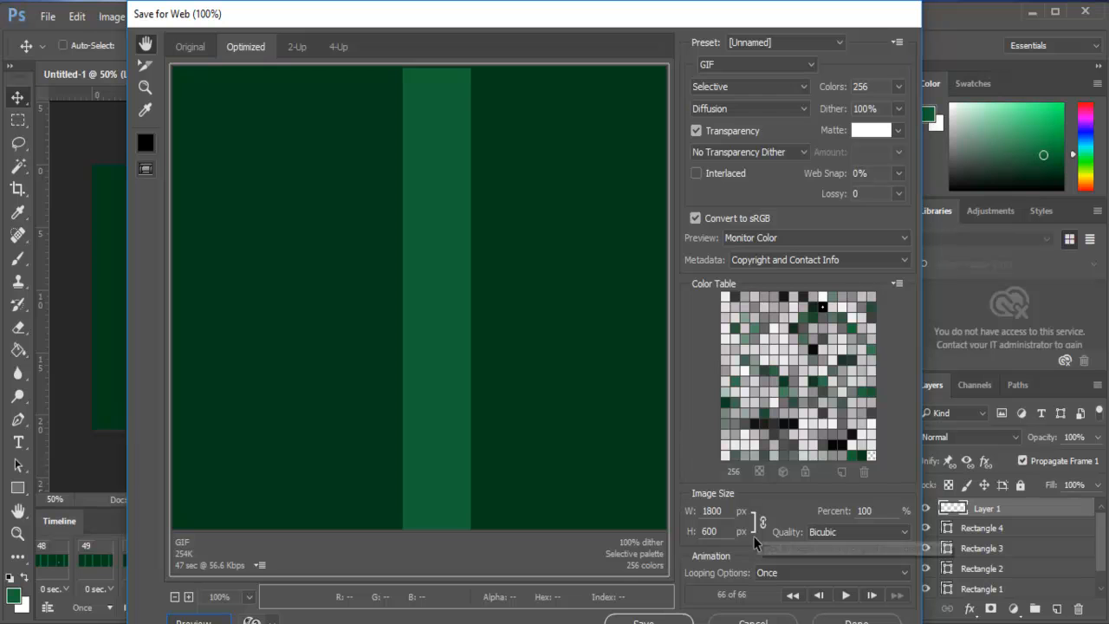
mouse_move(697, 581)
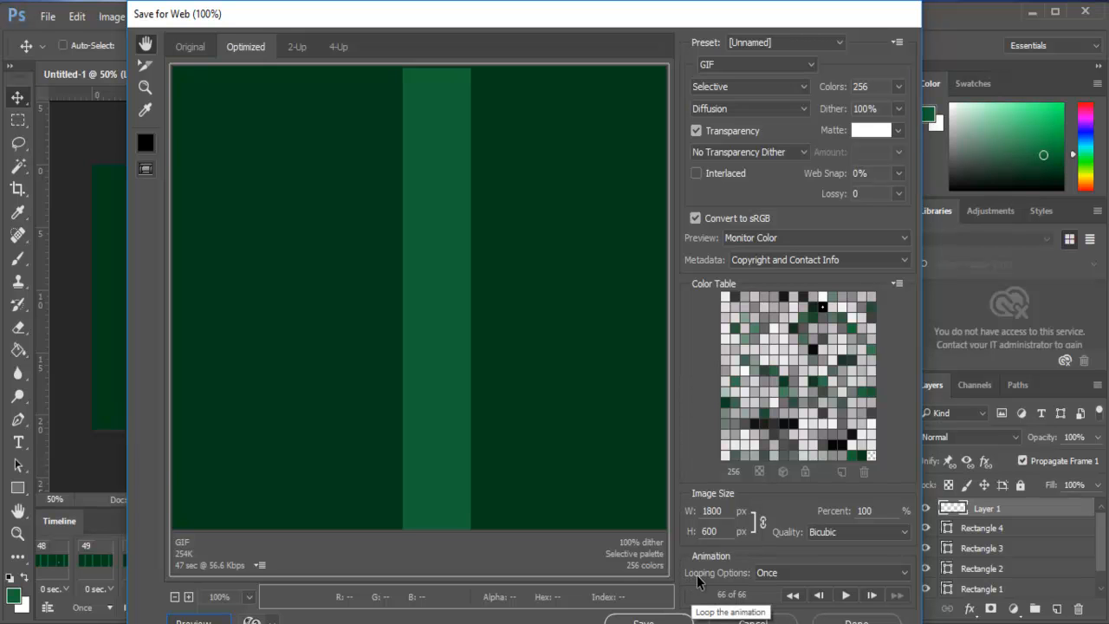
click(905, 571)
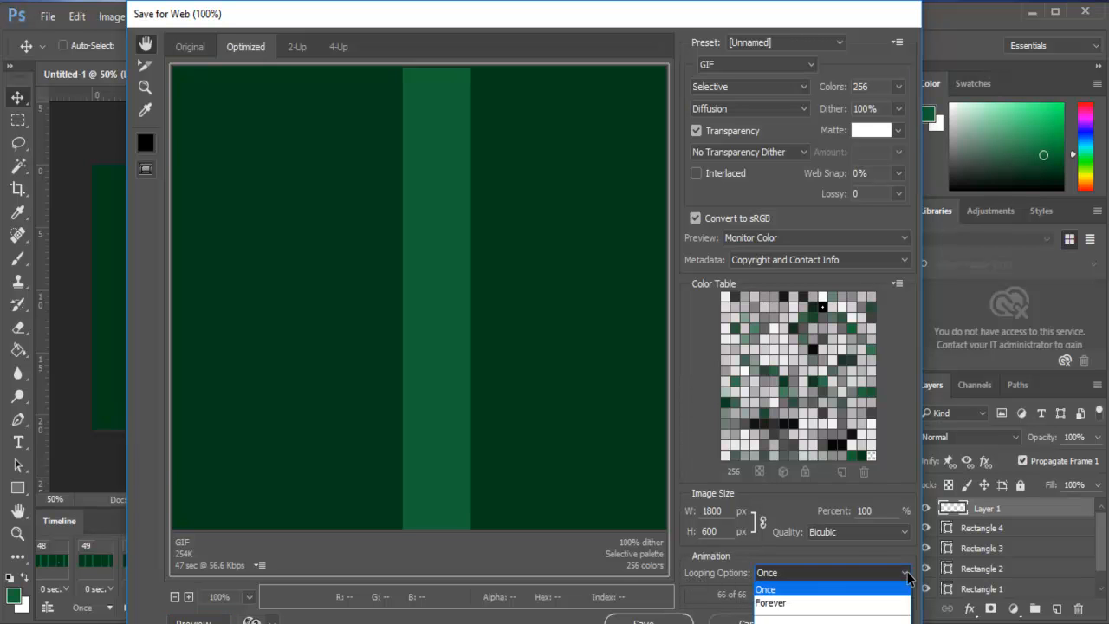
click(769, 603)
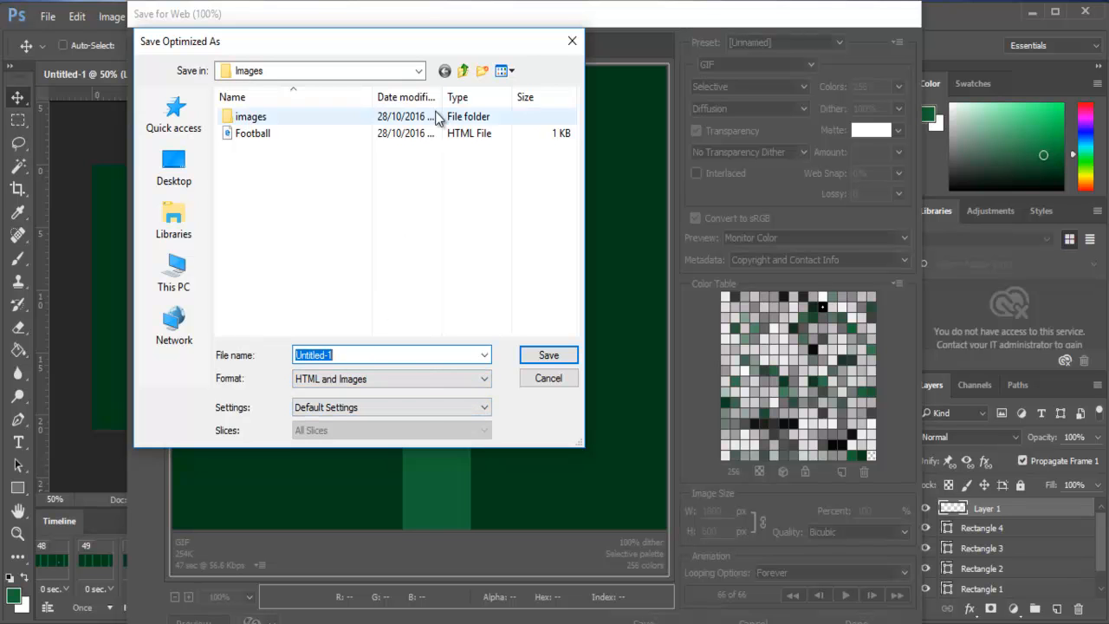
Save the animation as Football_2 in the Images folder and play its HTML page in the browser.
click(420, 69)
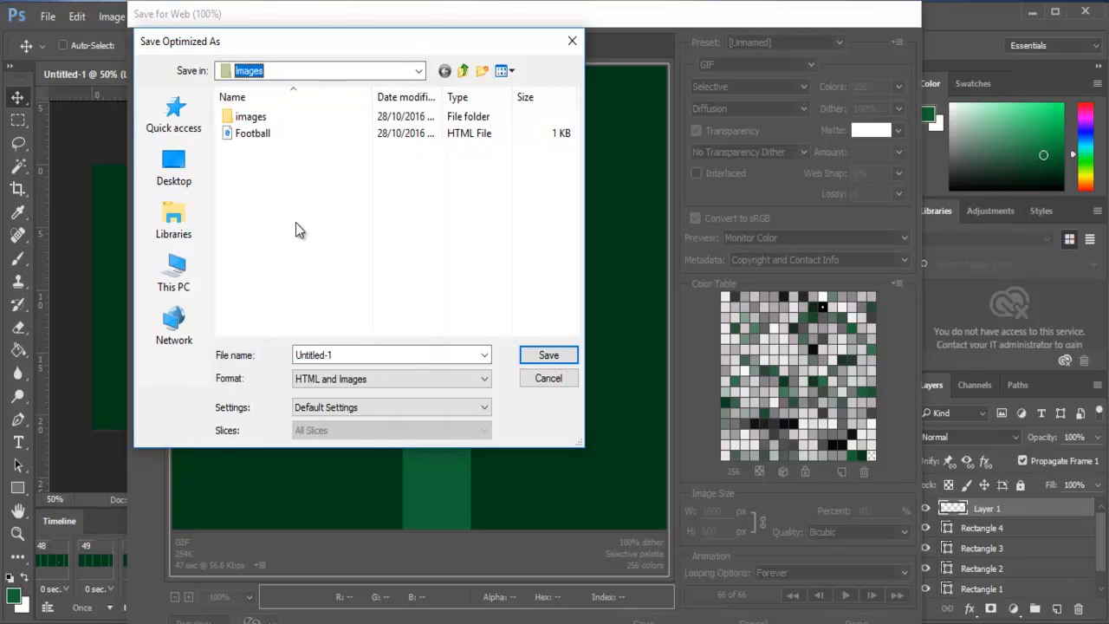
click(391, 353)
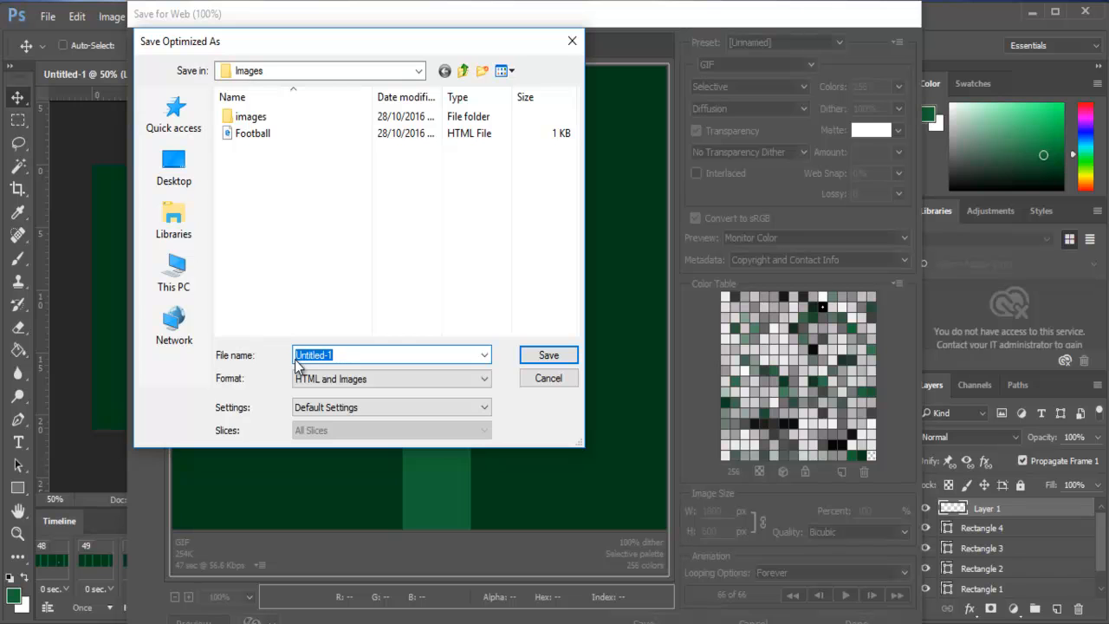
text(Football_2)
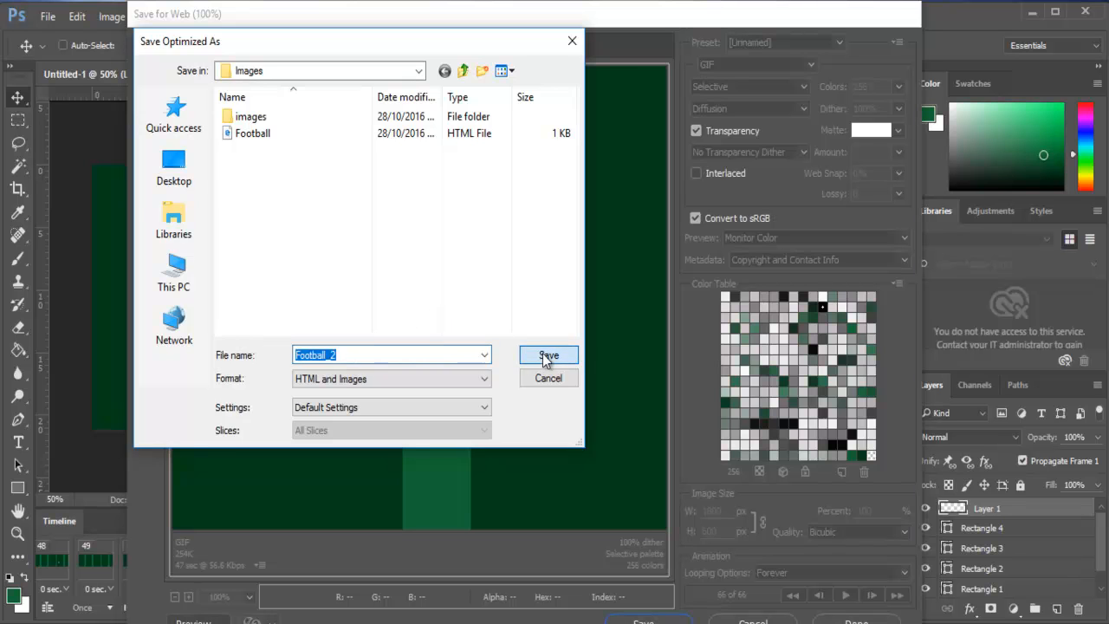
click(548, 355)
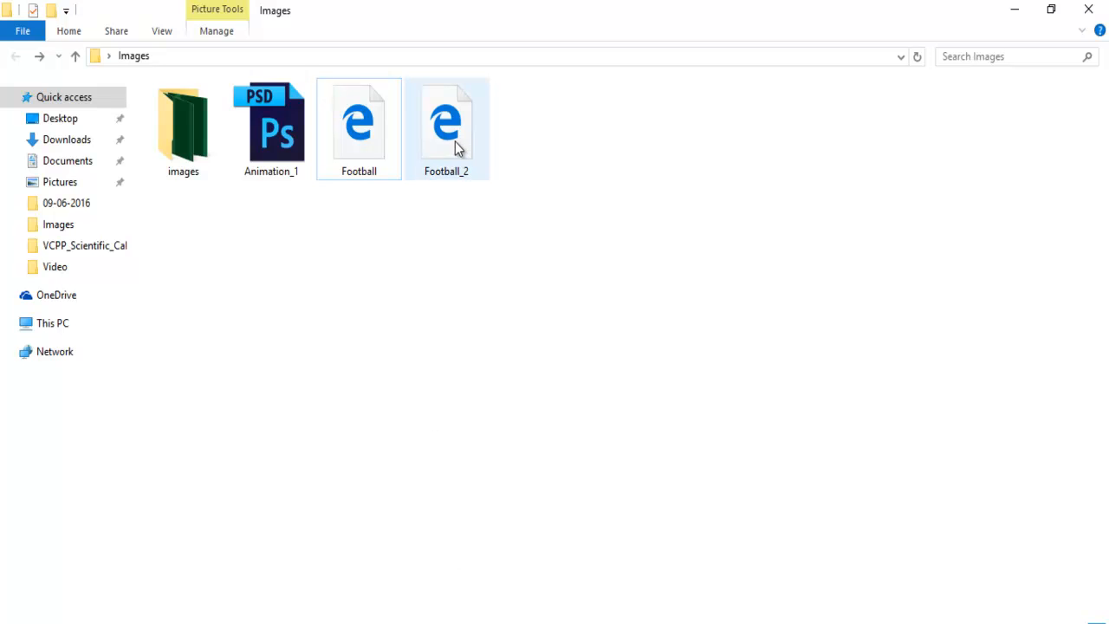
double_click(446, 121)
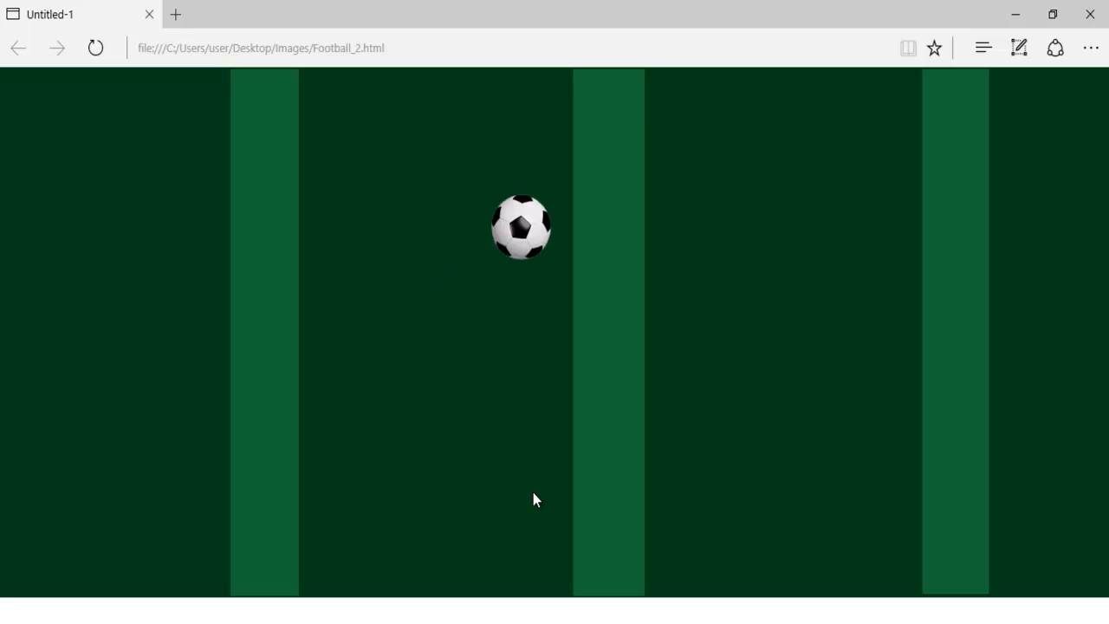